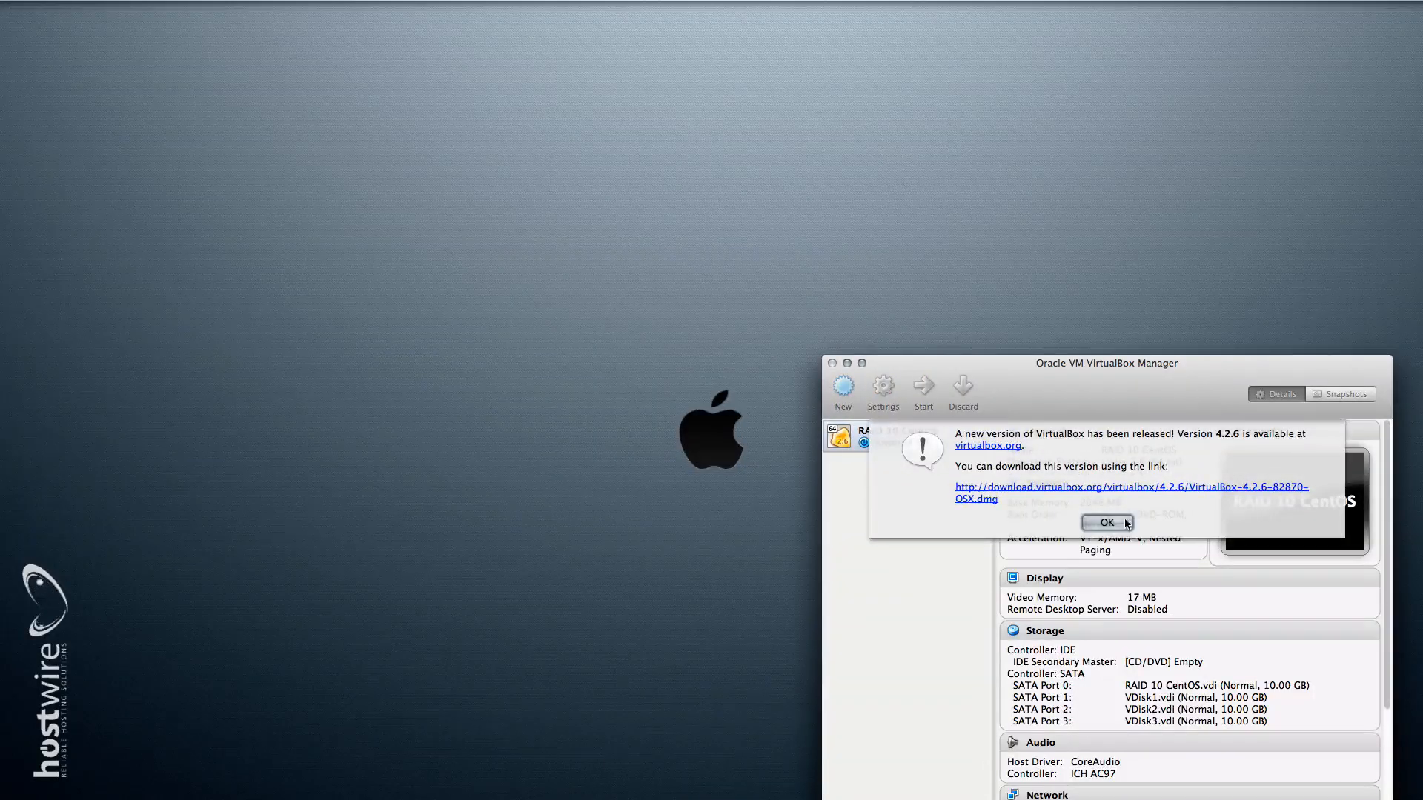
Step: Dismiss the VirtualBox update notice and start the RAID 10 CentOS virtual machine
click(1104, 522)
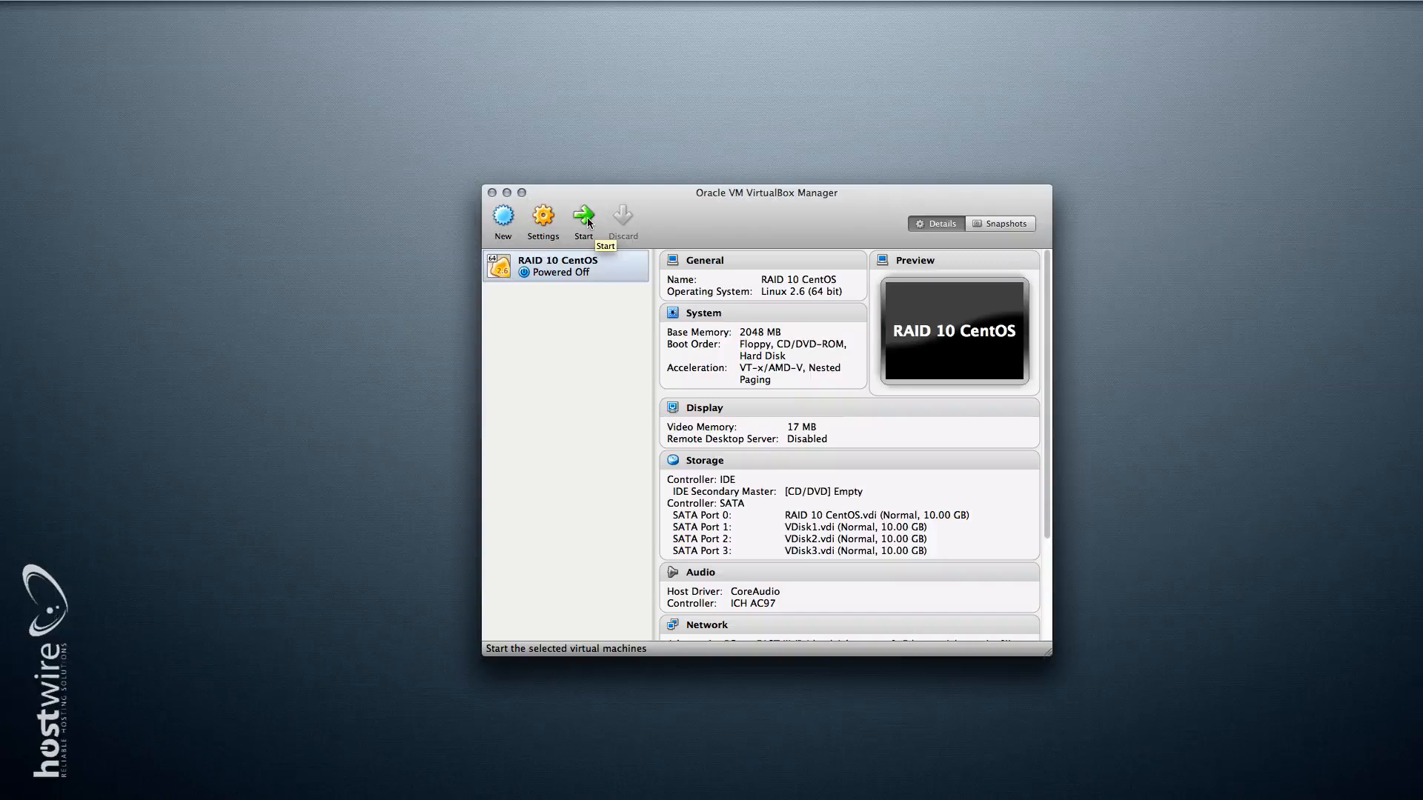
click(583, 220)
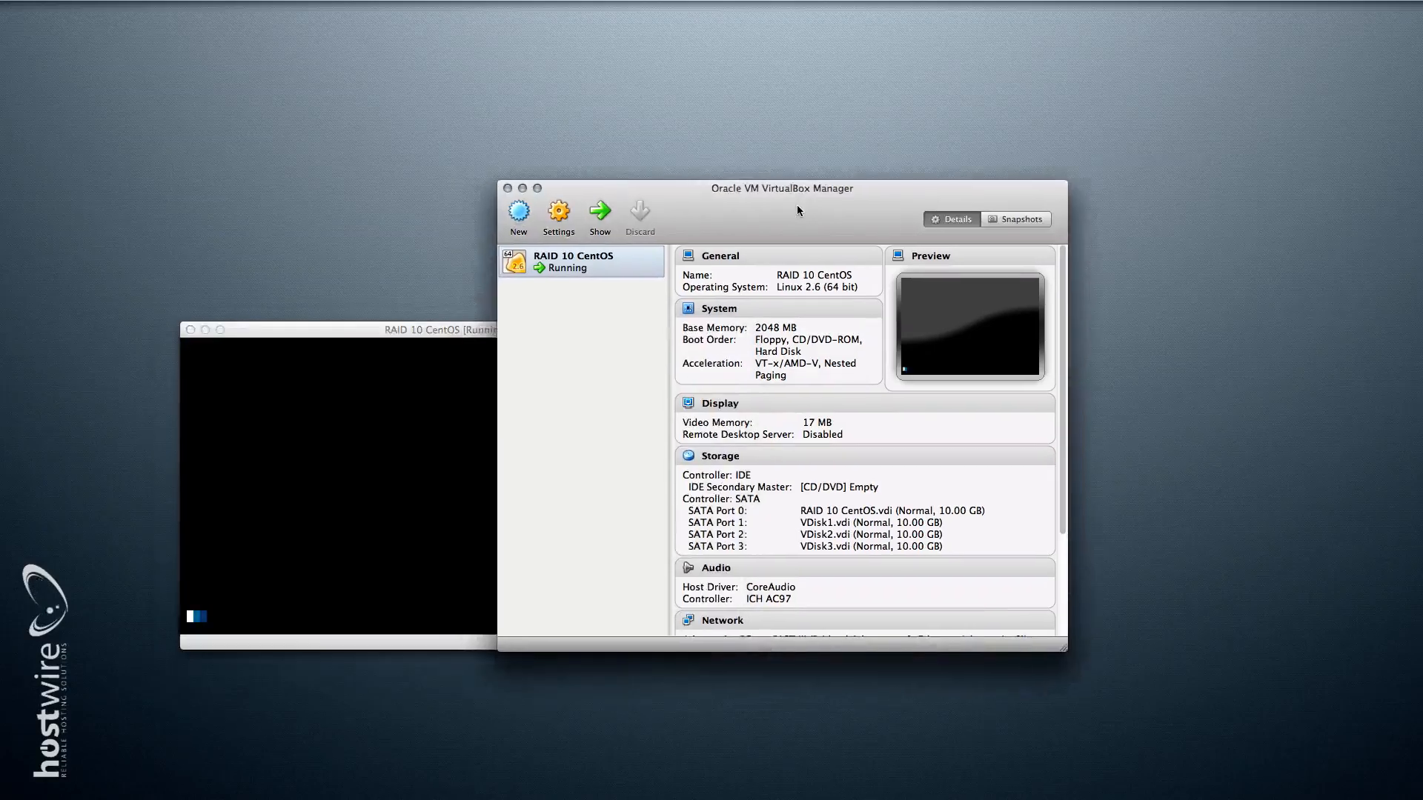
mouse_move(558, 213)
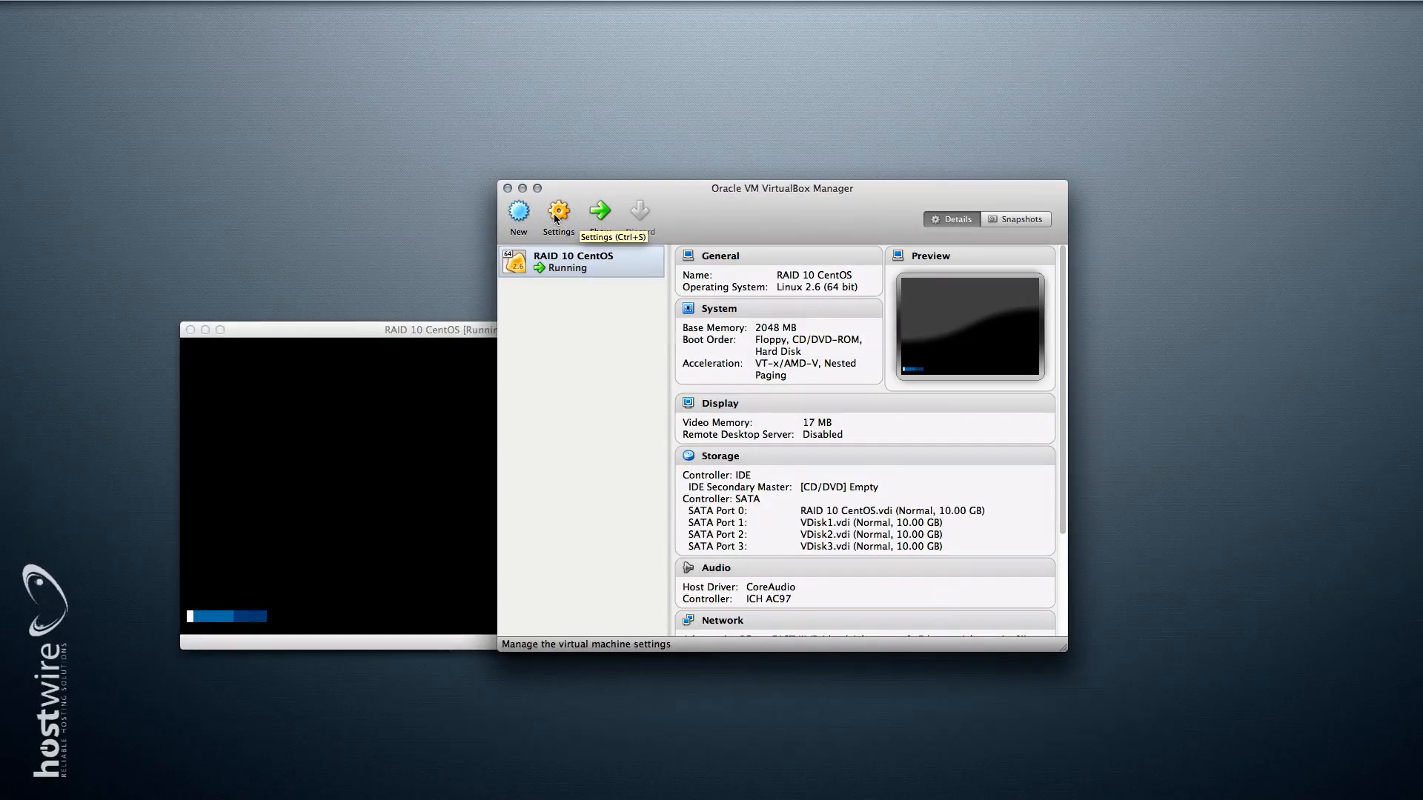
click(558, 212)
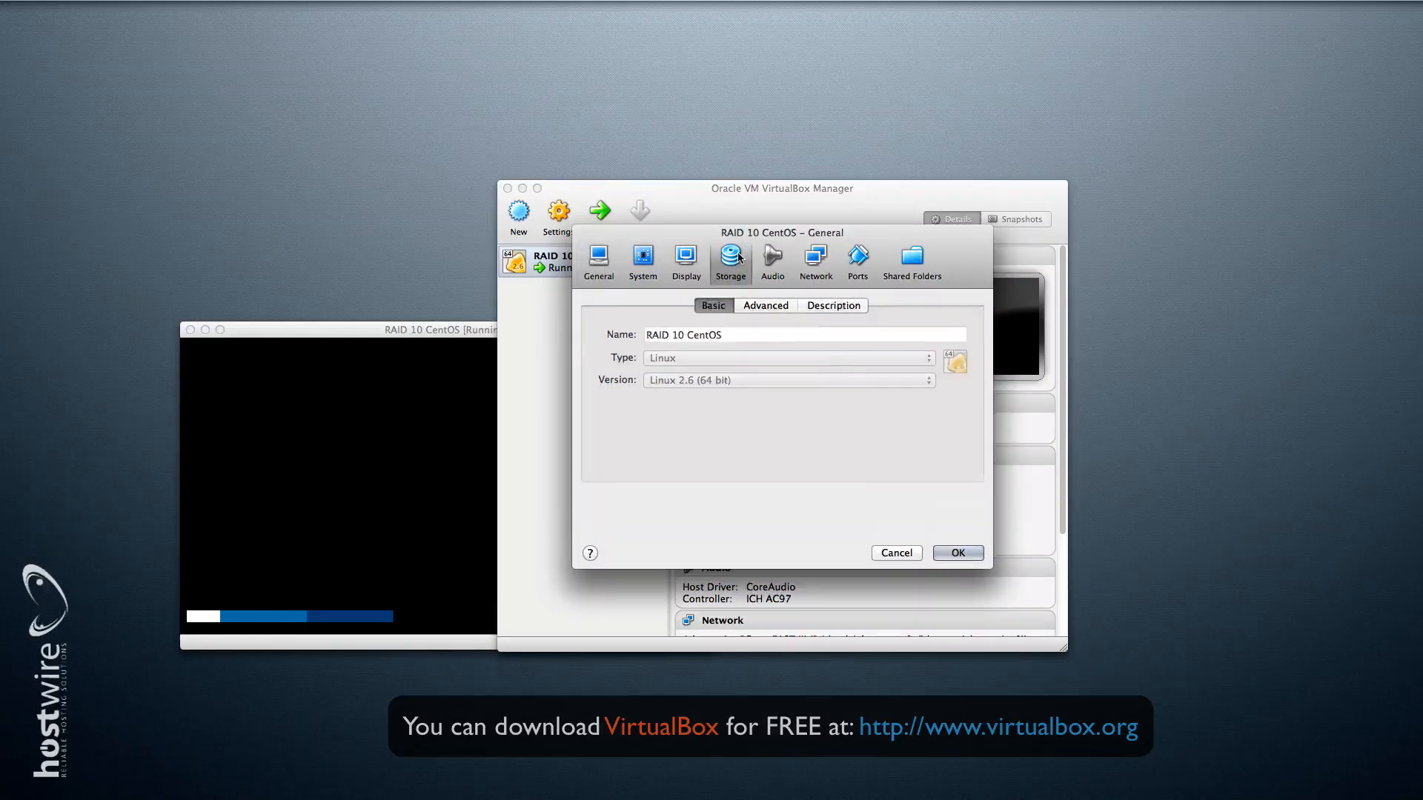
click(730, 258)
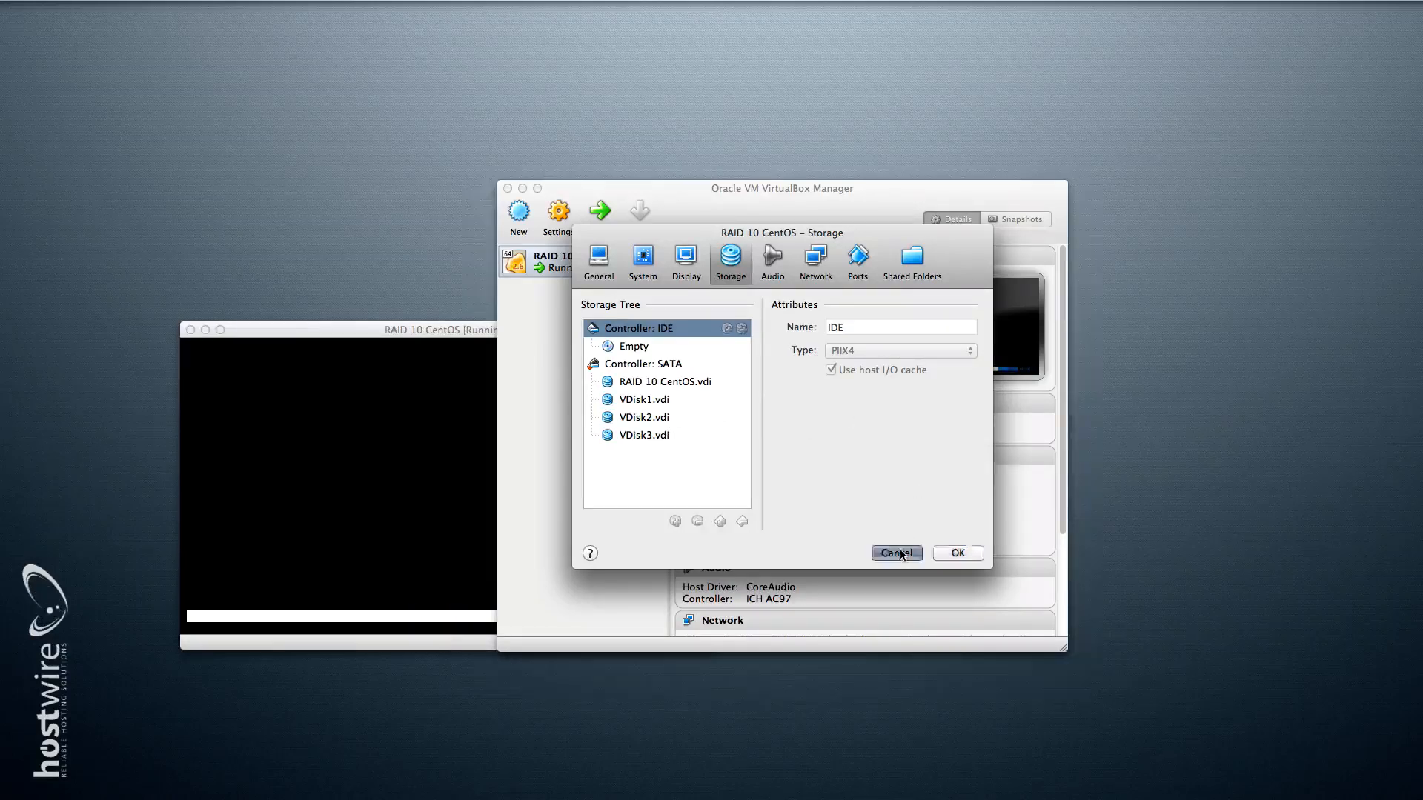
click(895, 552)
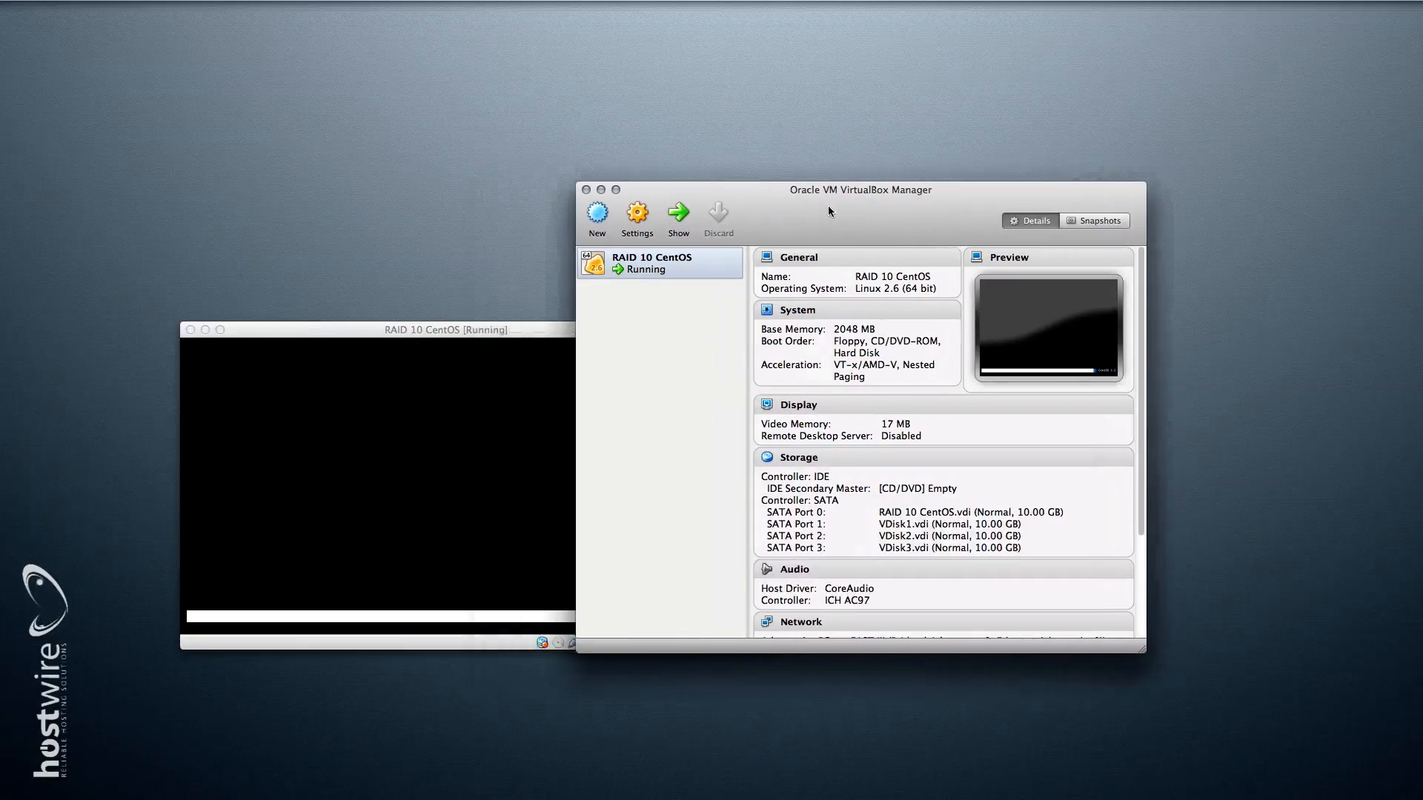
Step: Centre the CentOS console window and run ifconfig as root to show 192.168.124.6
drag(860, 190, 893, 240)
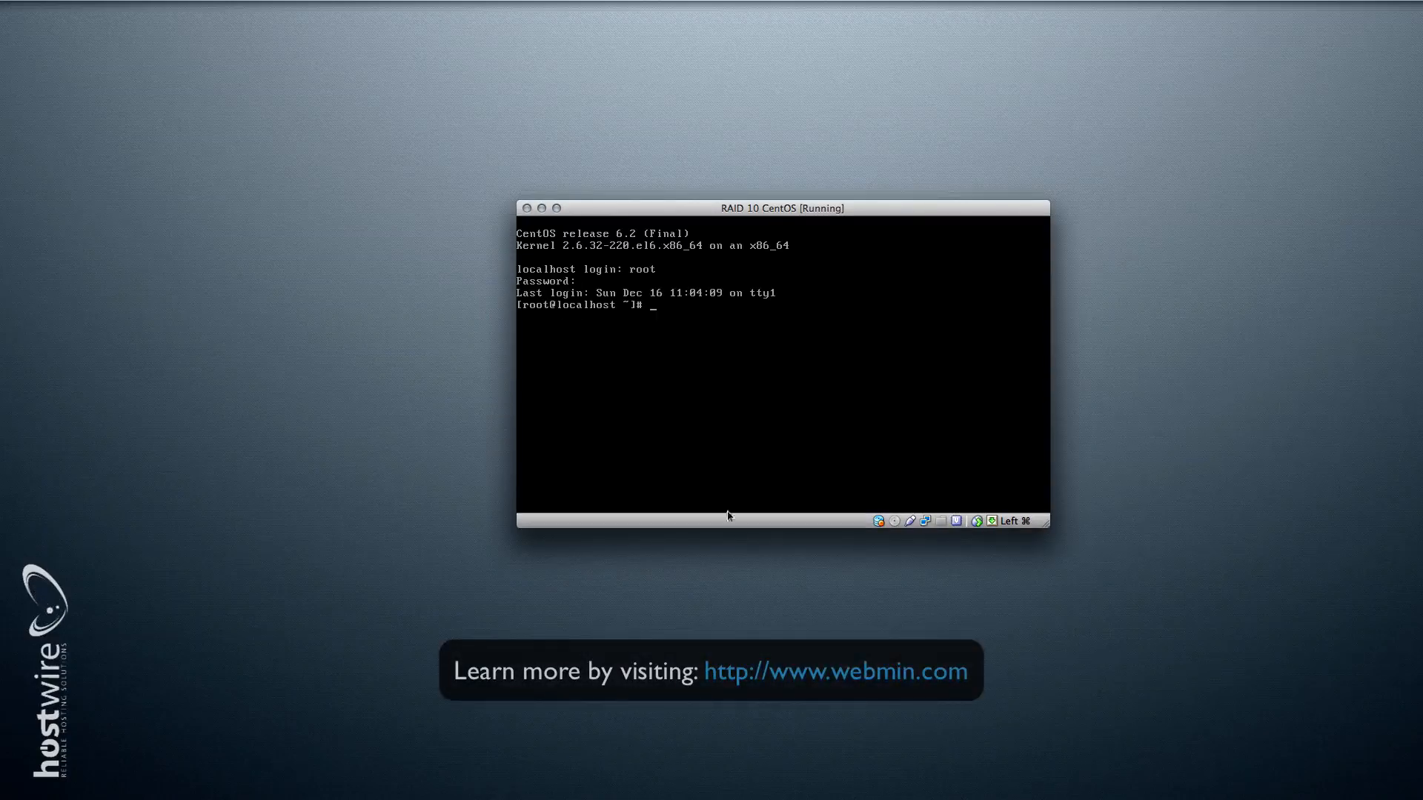
text(ifconfig)
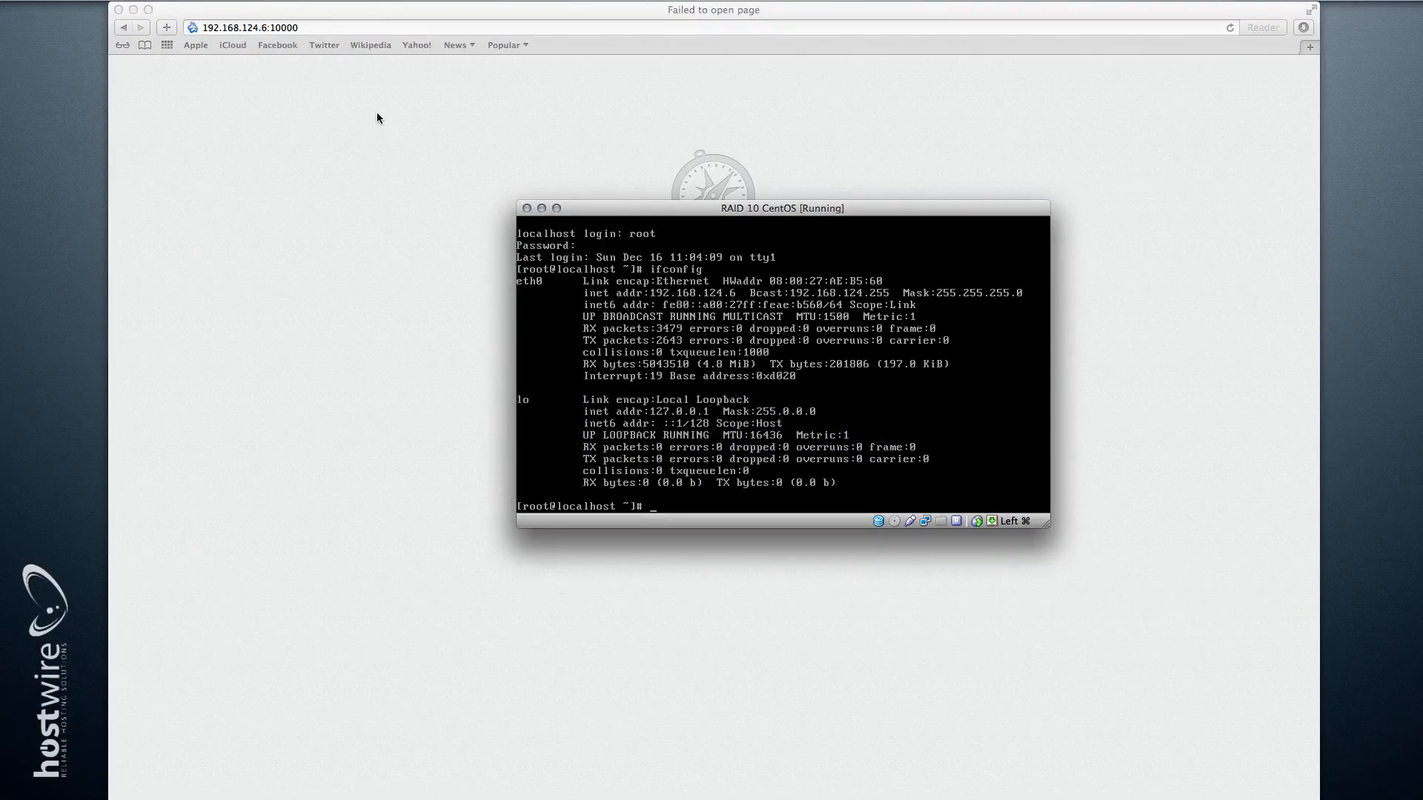
Step: Stop the iptables service in the CentOS console so Webmin at port 10000 is reachable
text(service iptable)
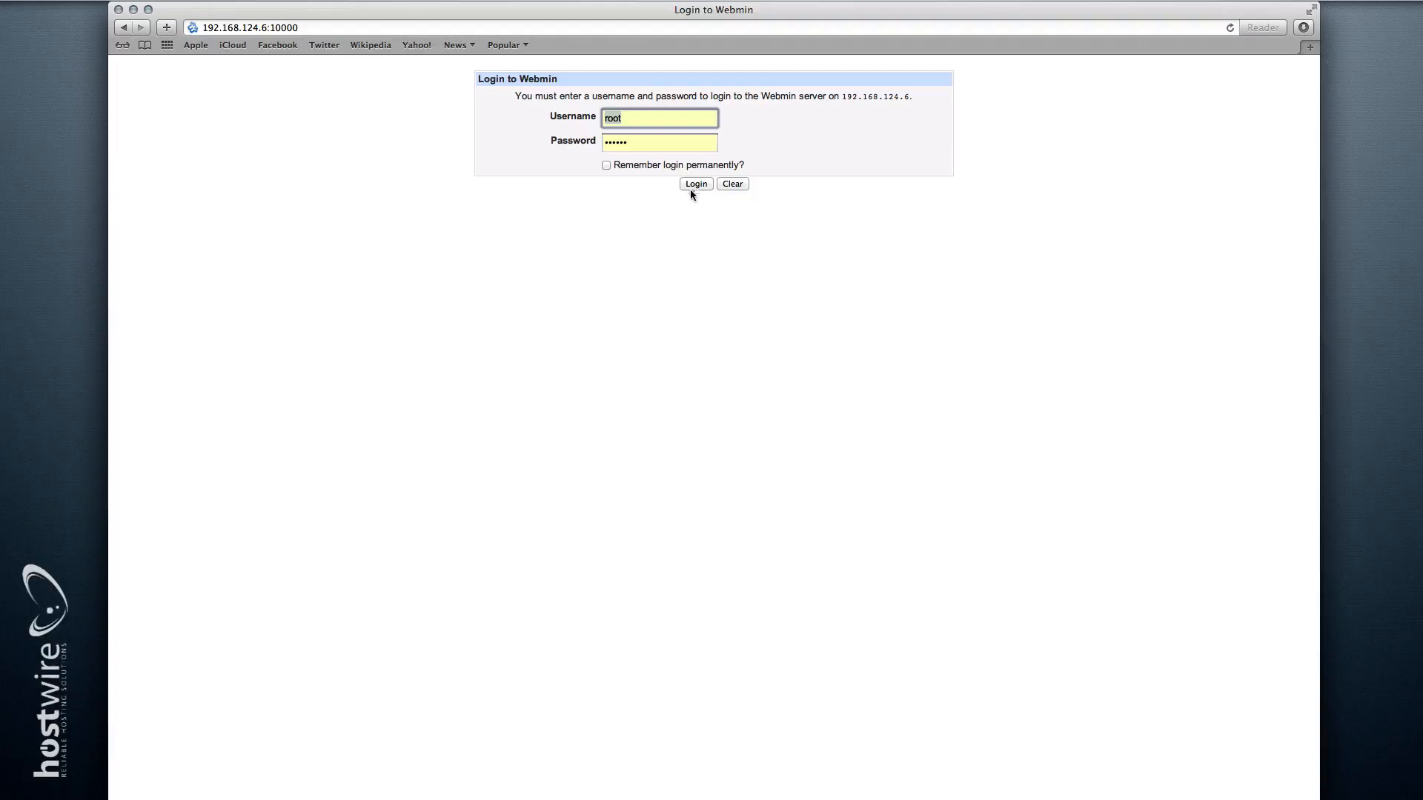
Step: Log in to Webmin and view SATA device A's three Linux RAID partitions under Hardware
click(695, 184)
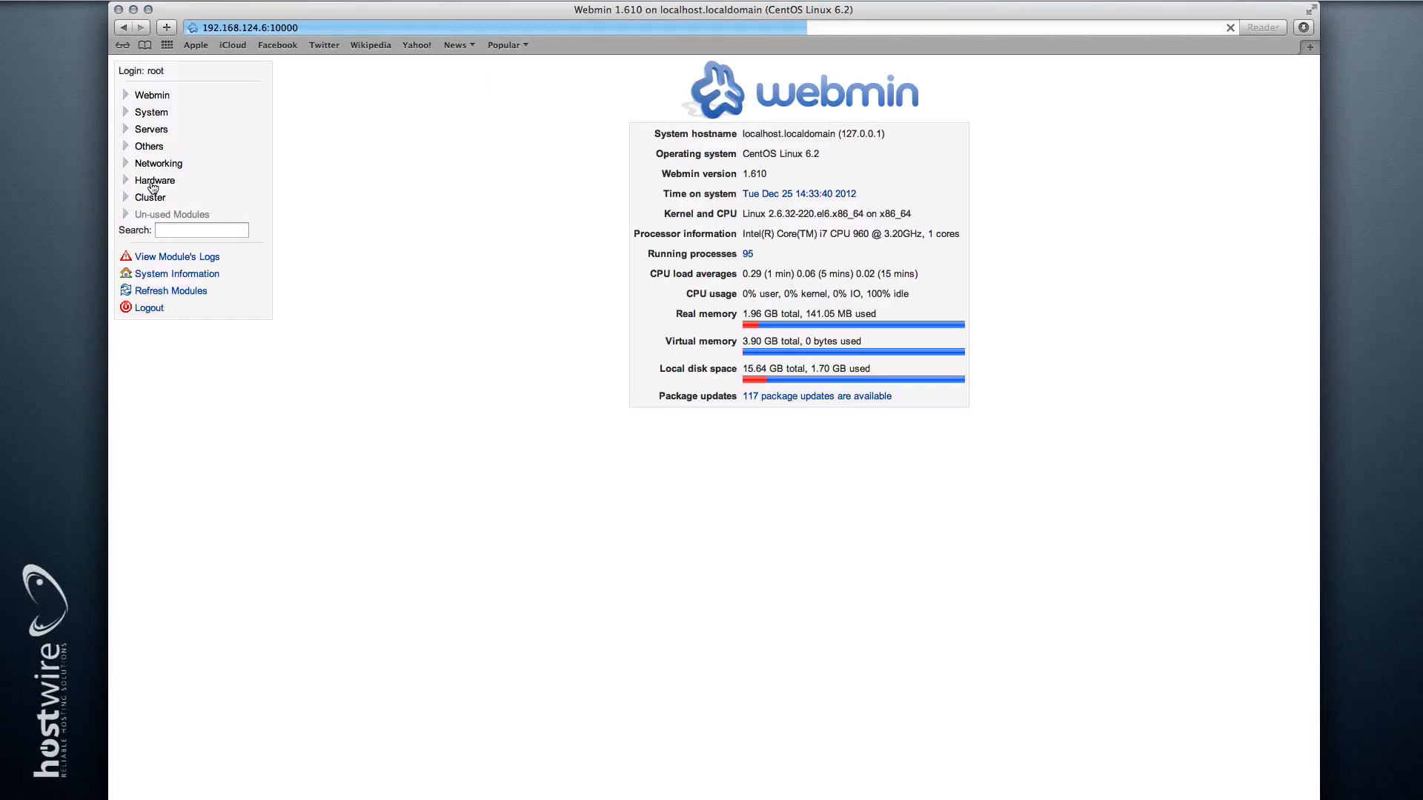
click(156, 180)
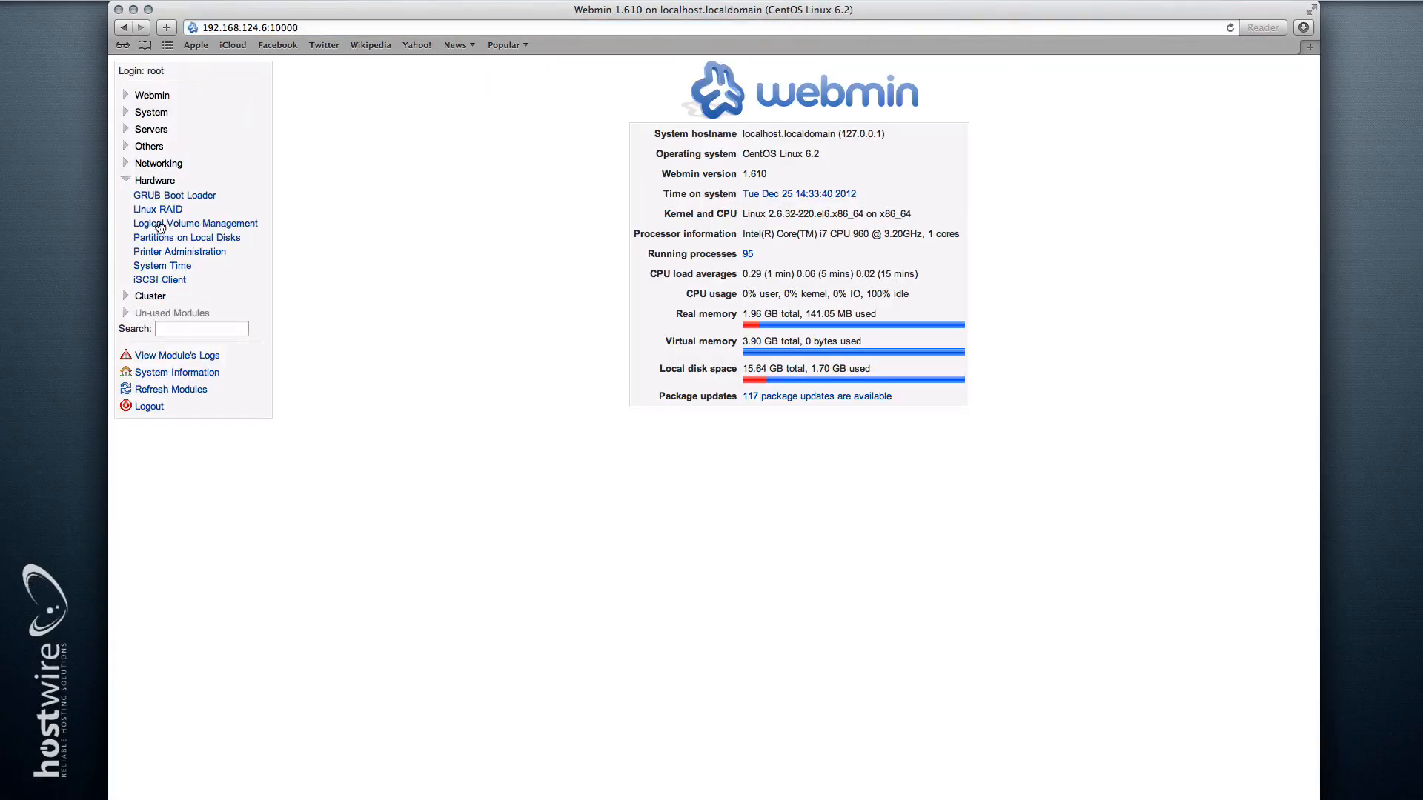
click(195, 224)
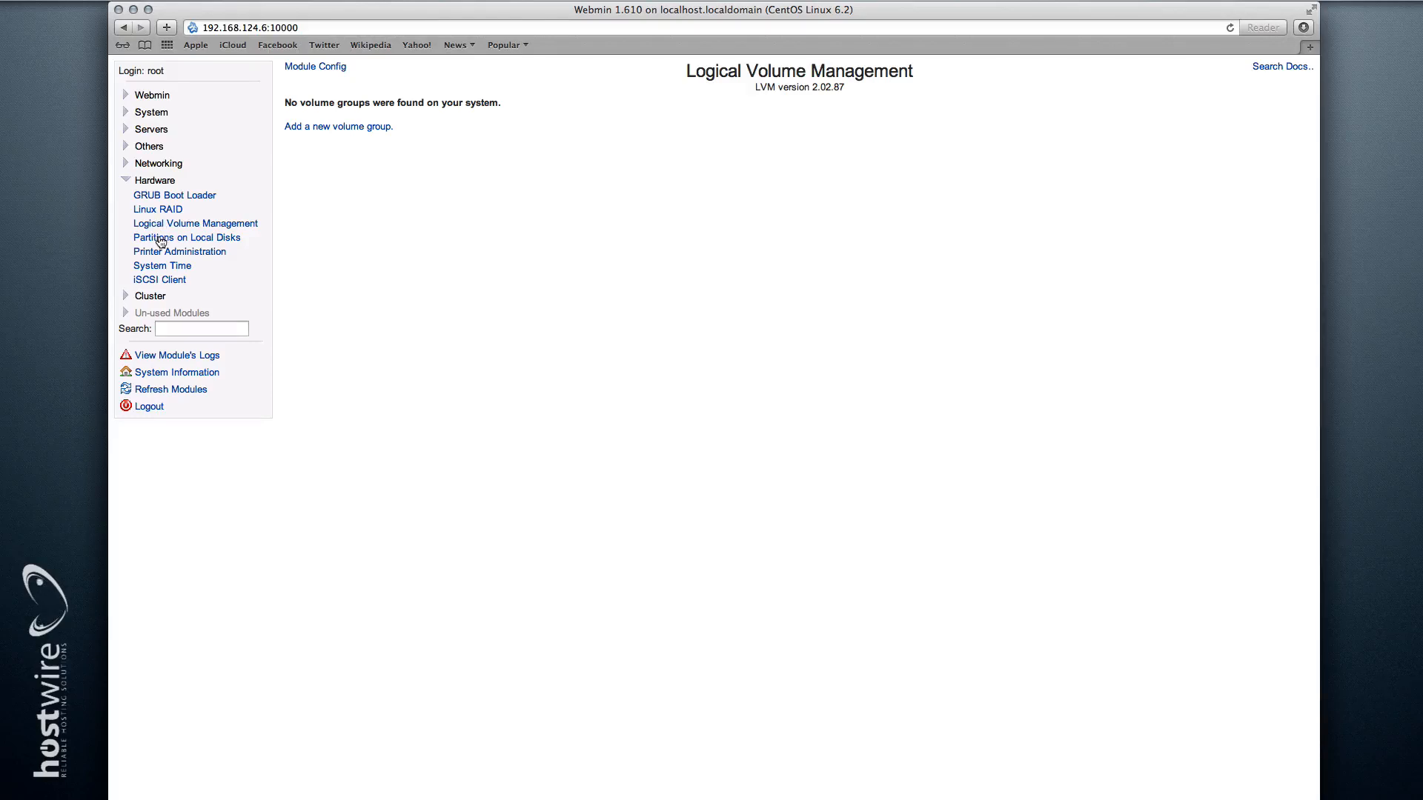
click(187, 238)
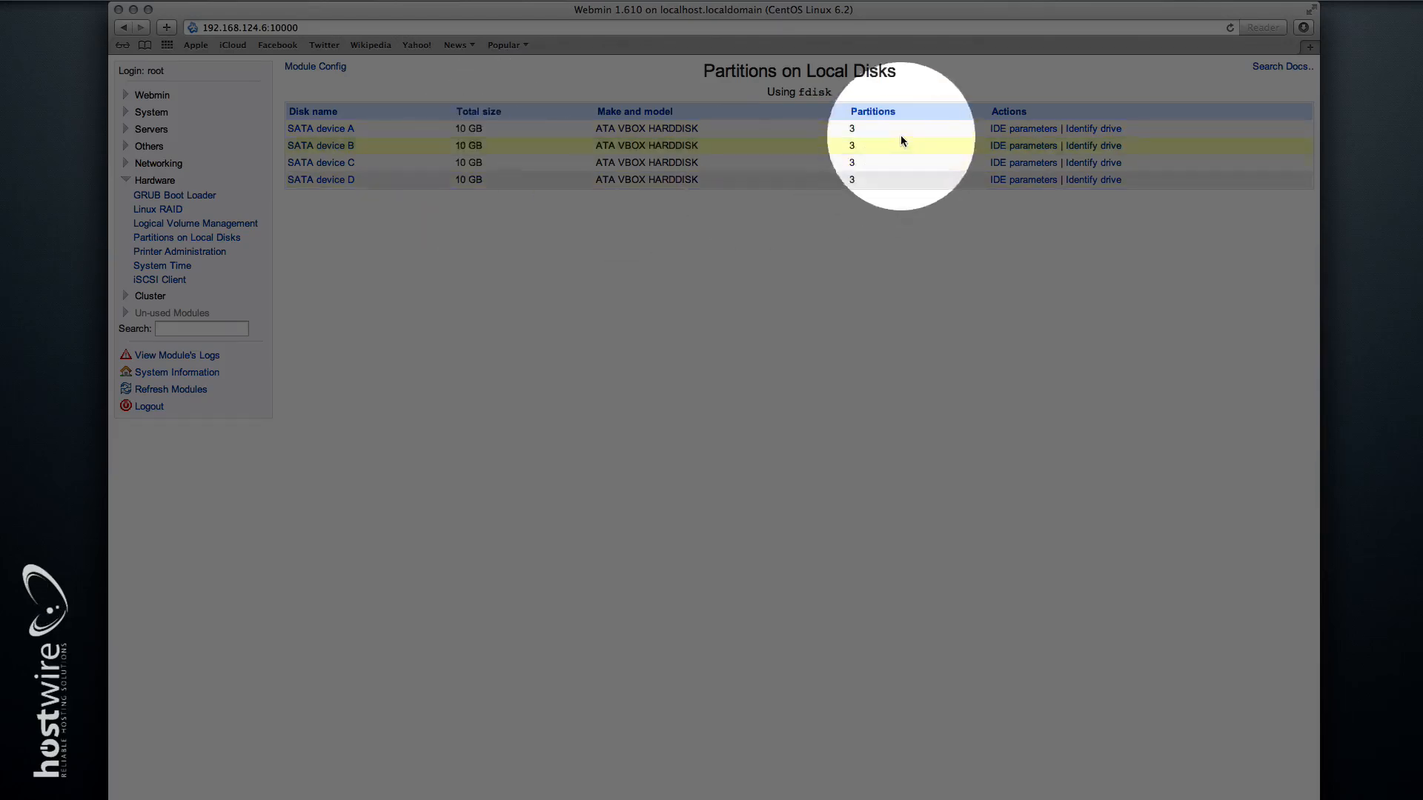
click(851, 128)
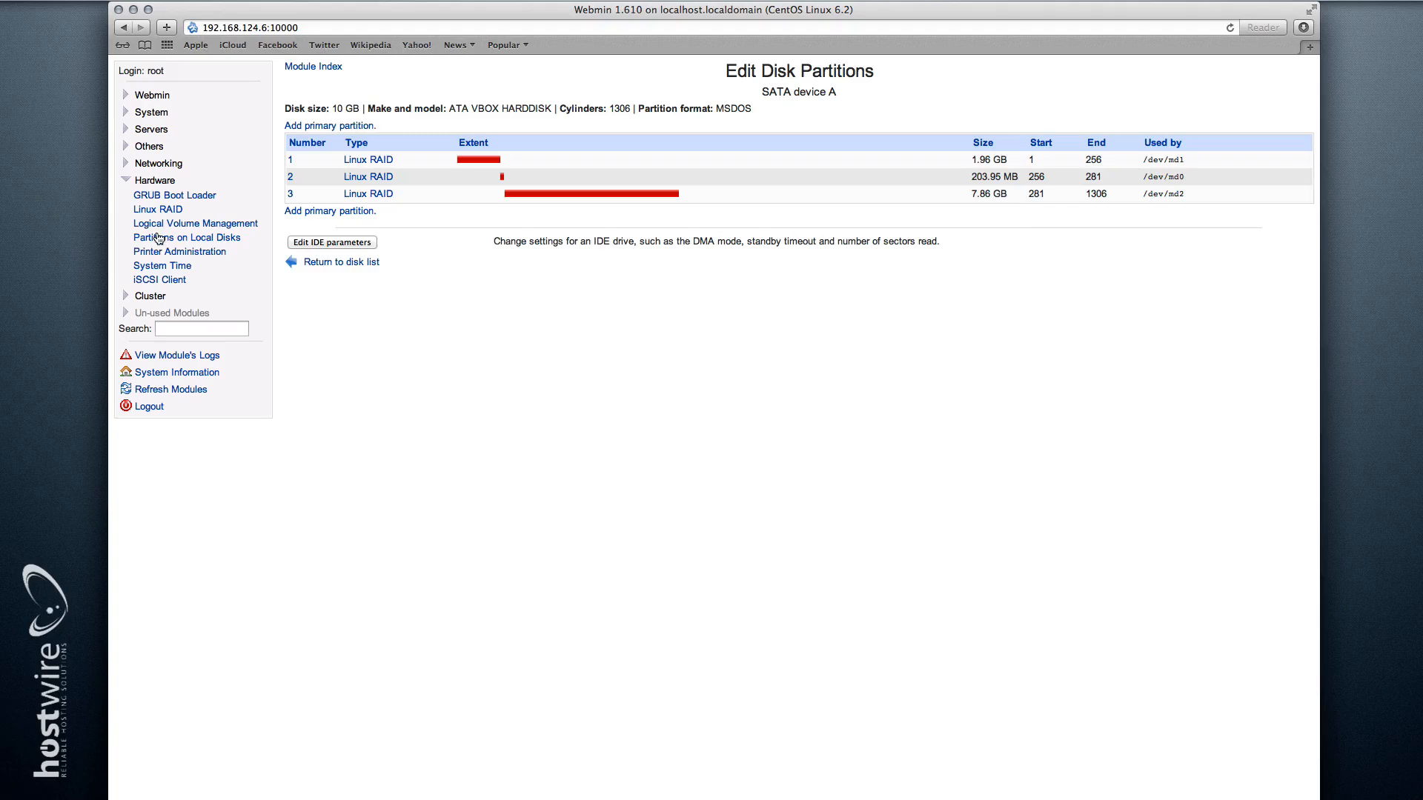
Step: View the /dev/md2 RAID10 array details from the Linux RAID overview
click(157, 209)
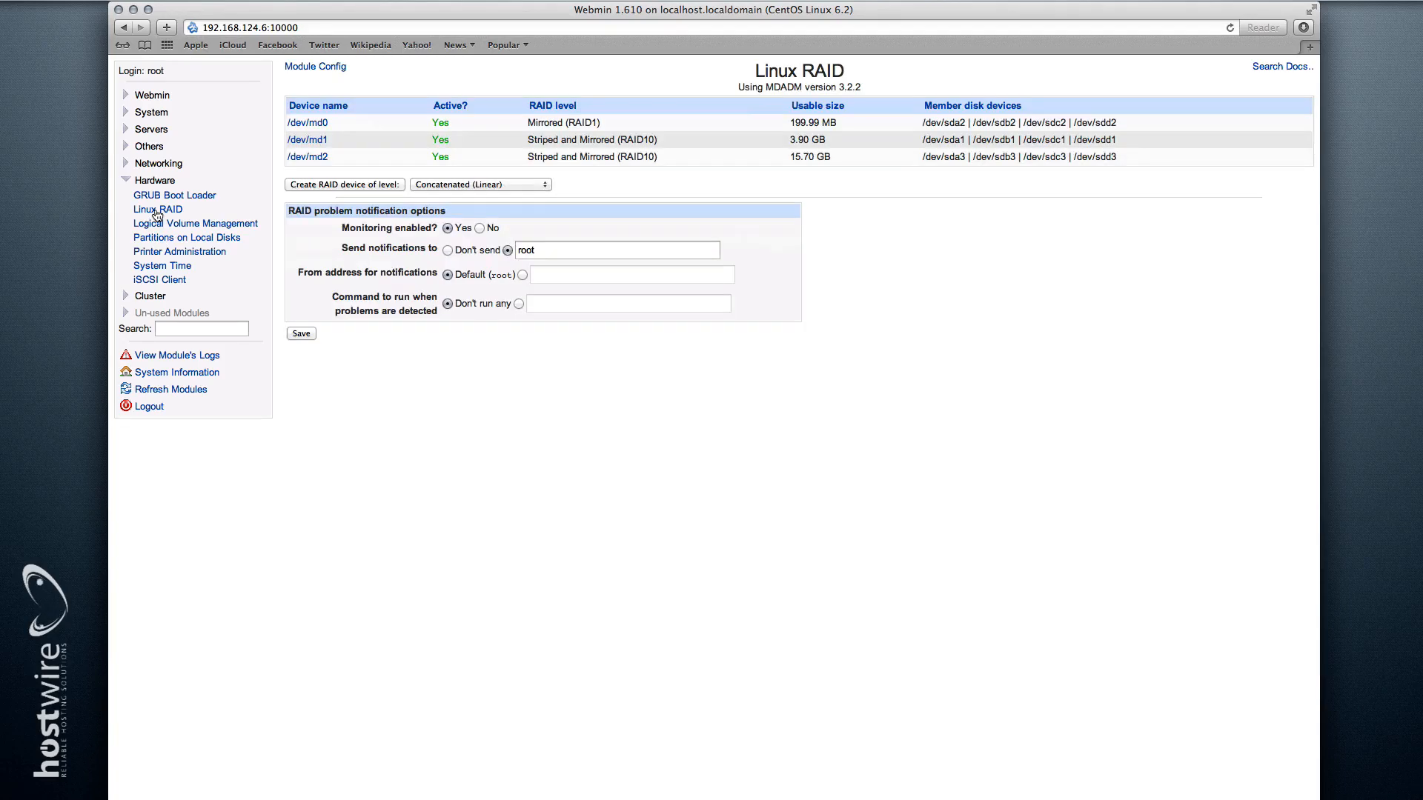
mouse_move(572, 139)
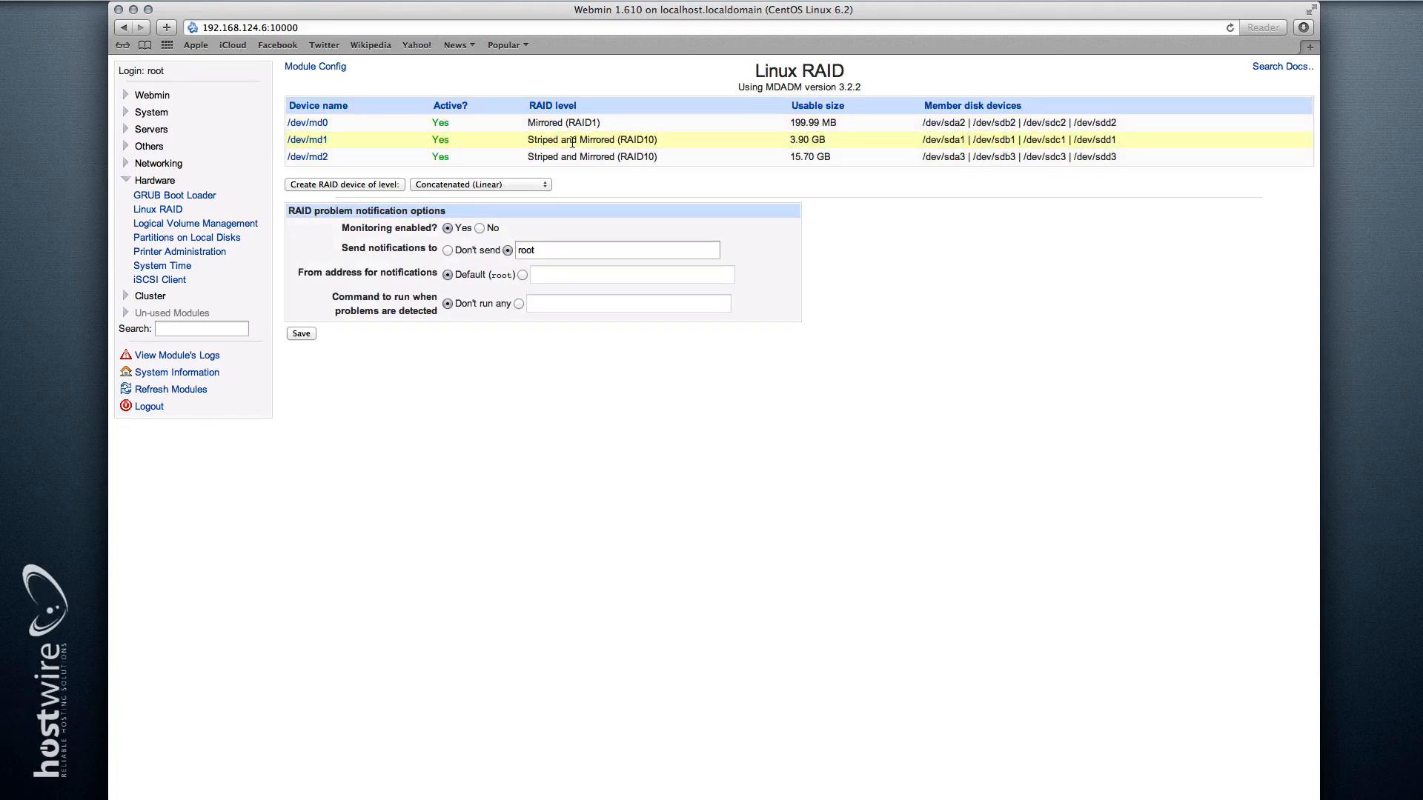
click(306, 155)
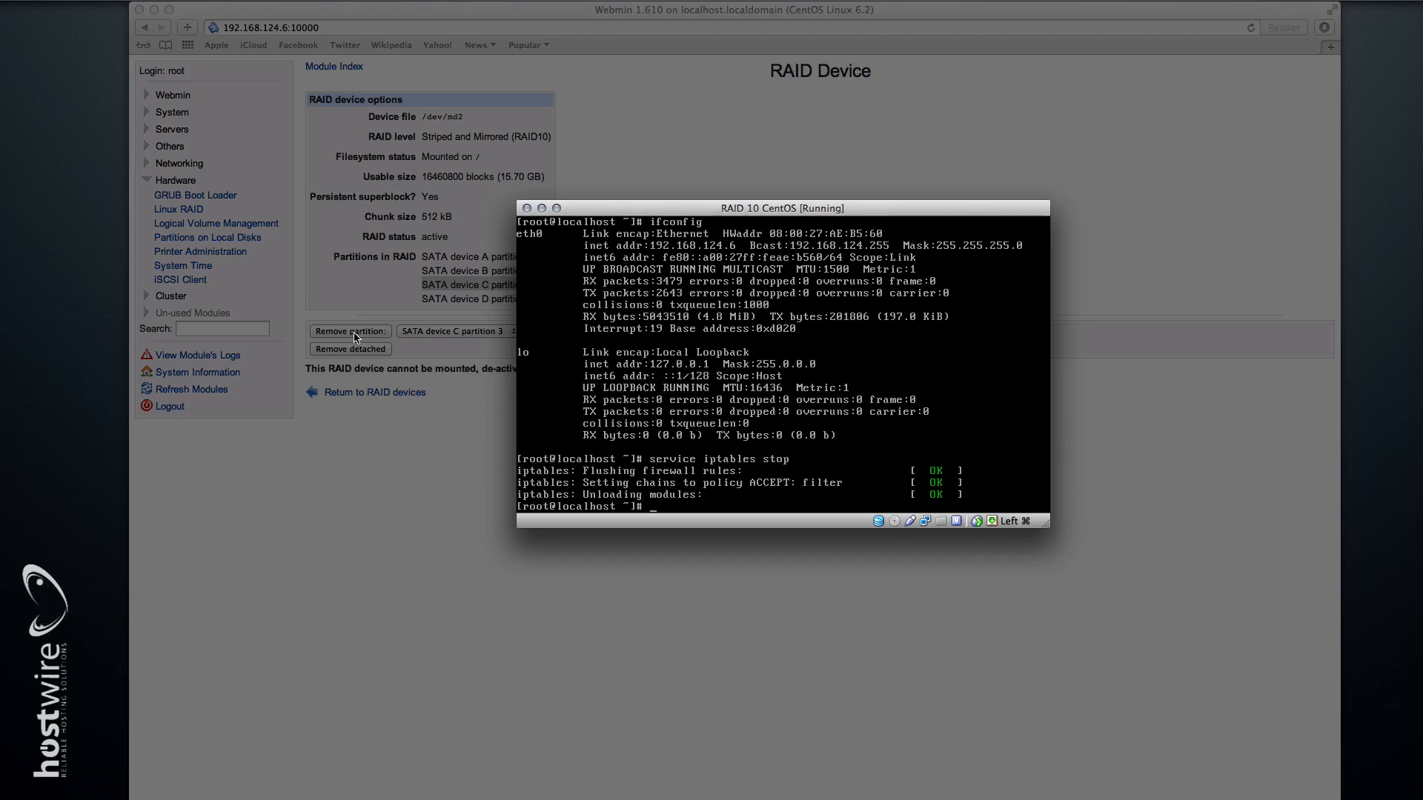
Step: Begin entering cat /proc/mdstat in the CentOS console to query RAID status
text(cat /)
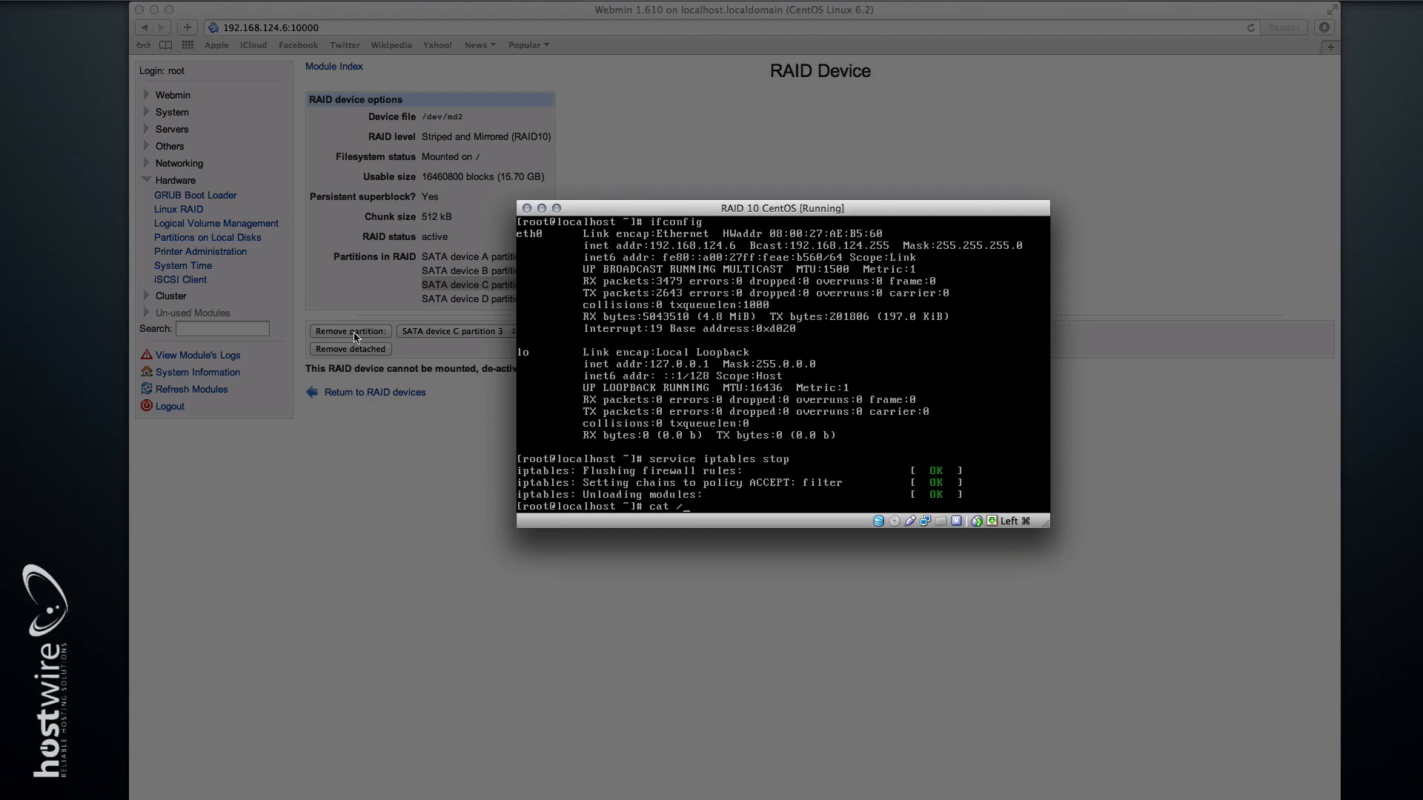
text(proc/)
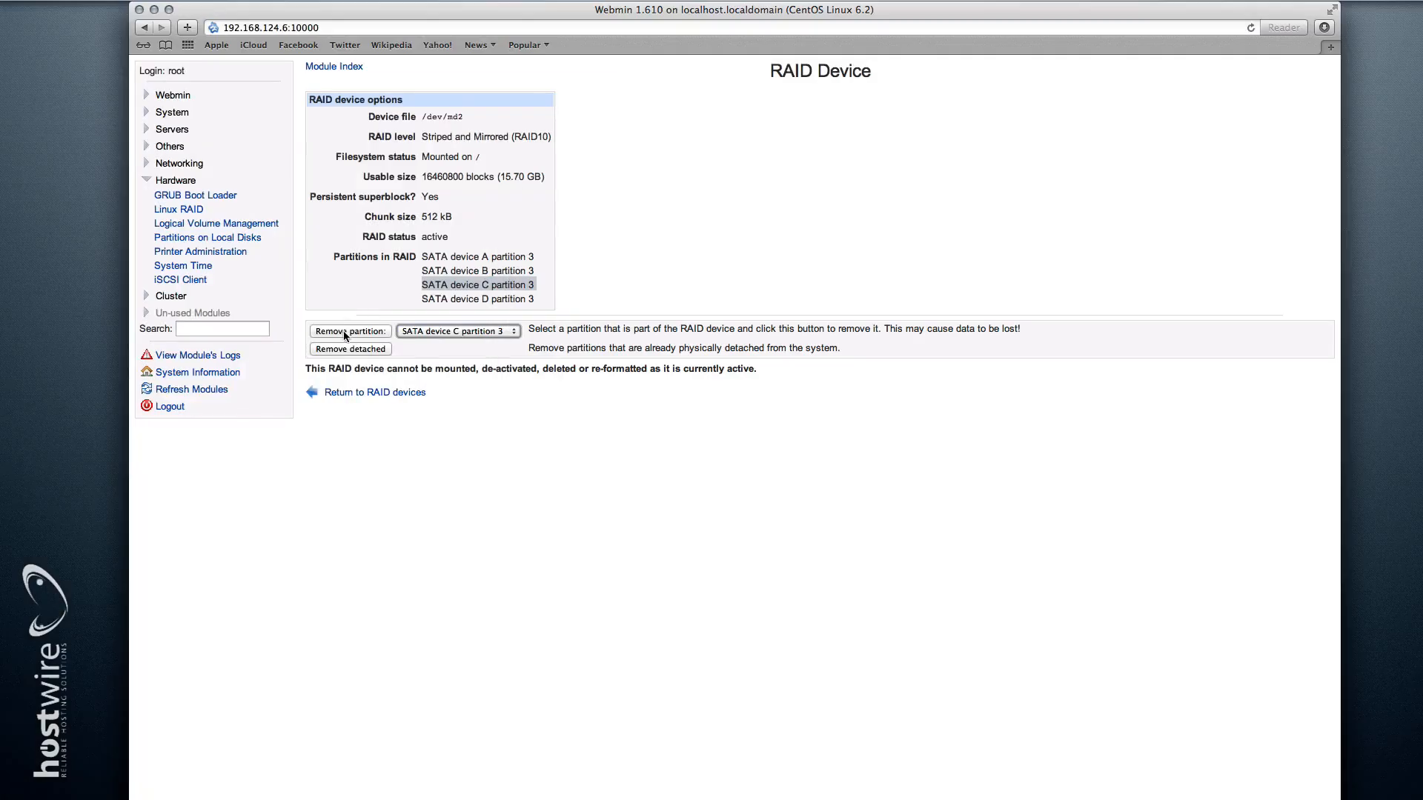
mouse_move(381, 337)
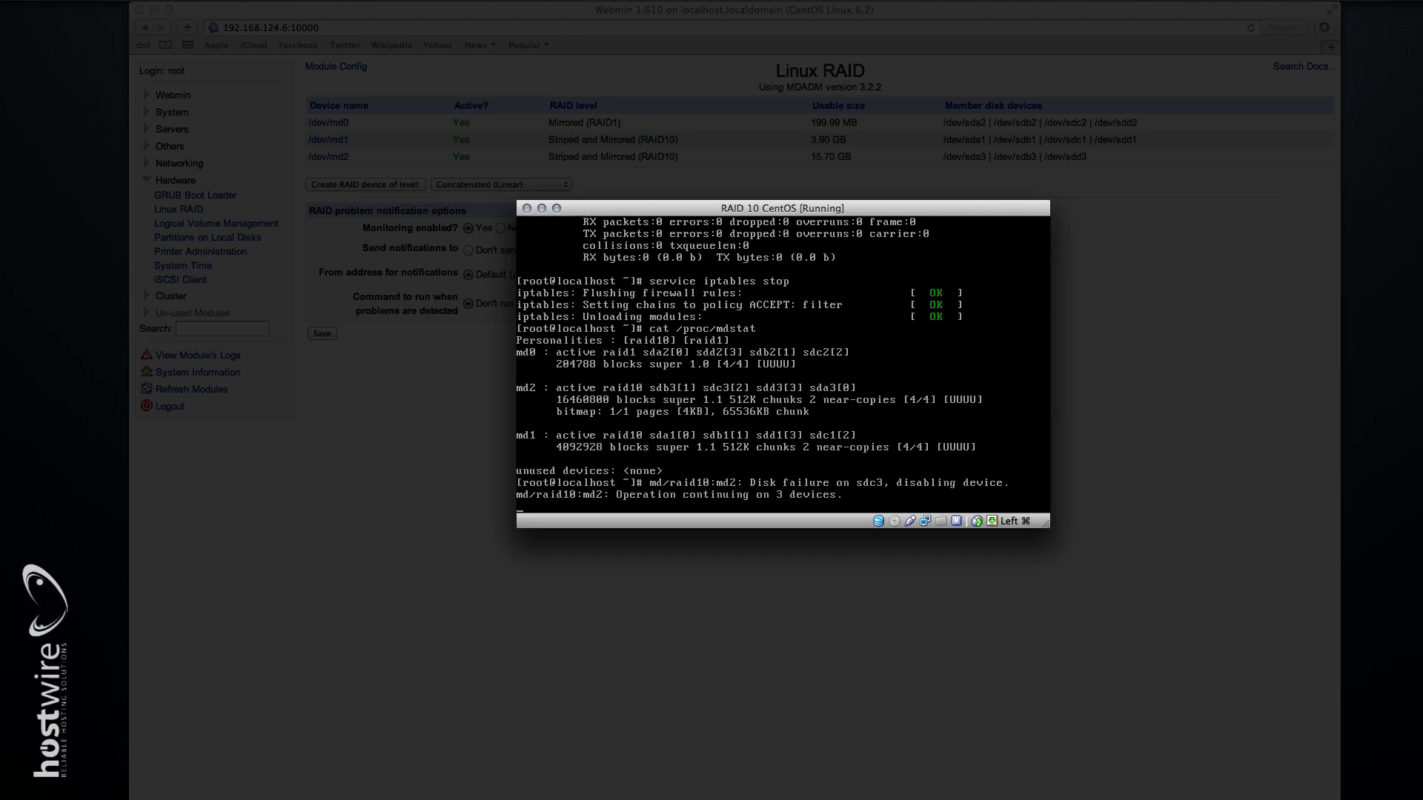
mouse_move(1131, 483)
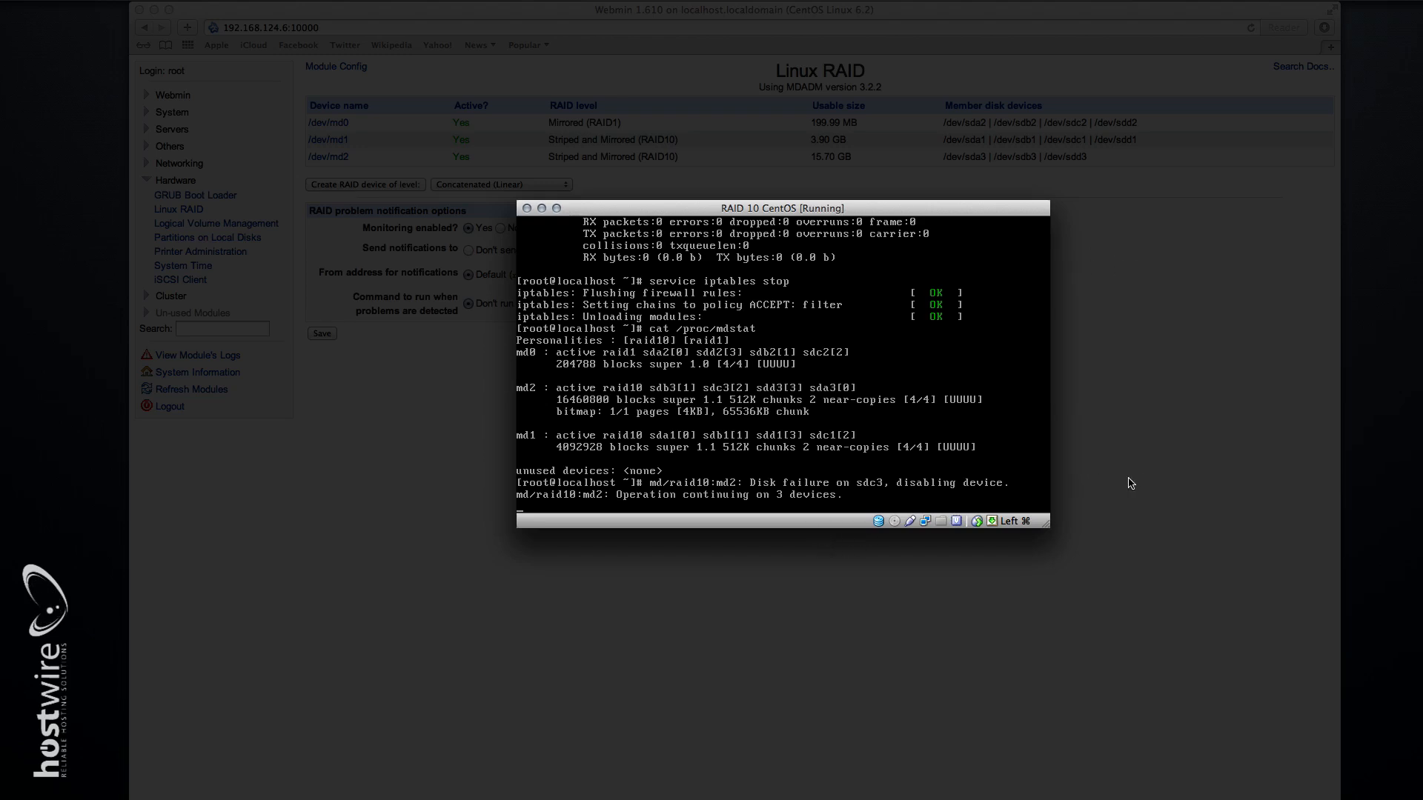
Step: Return to Webmin showing md2 with only sda3, sdb3 and sdd3 after removing sdc3
click(527, 208)
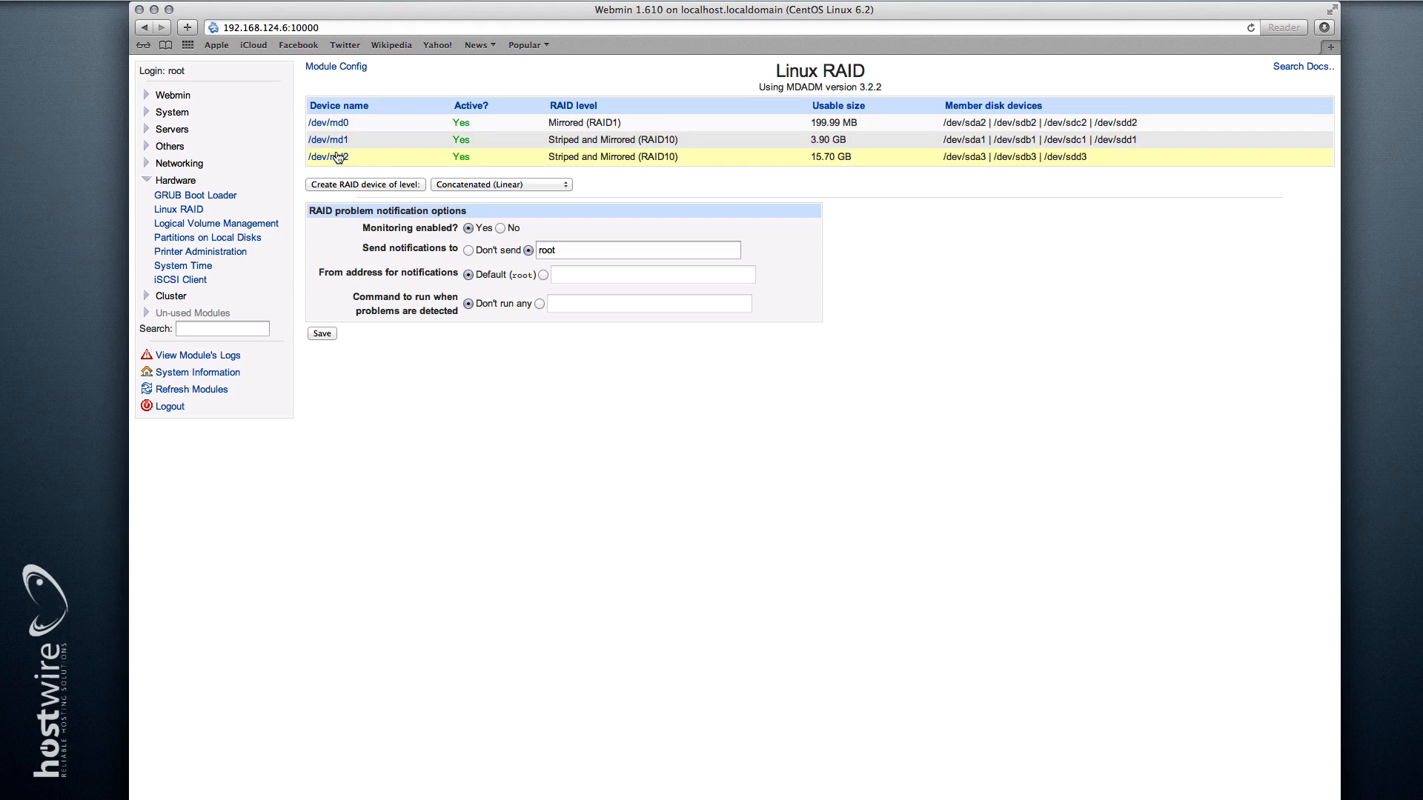
Step: On the degraded /dev/md2 page, choose SATA device C partition 3 to add back
click(327, 156)
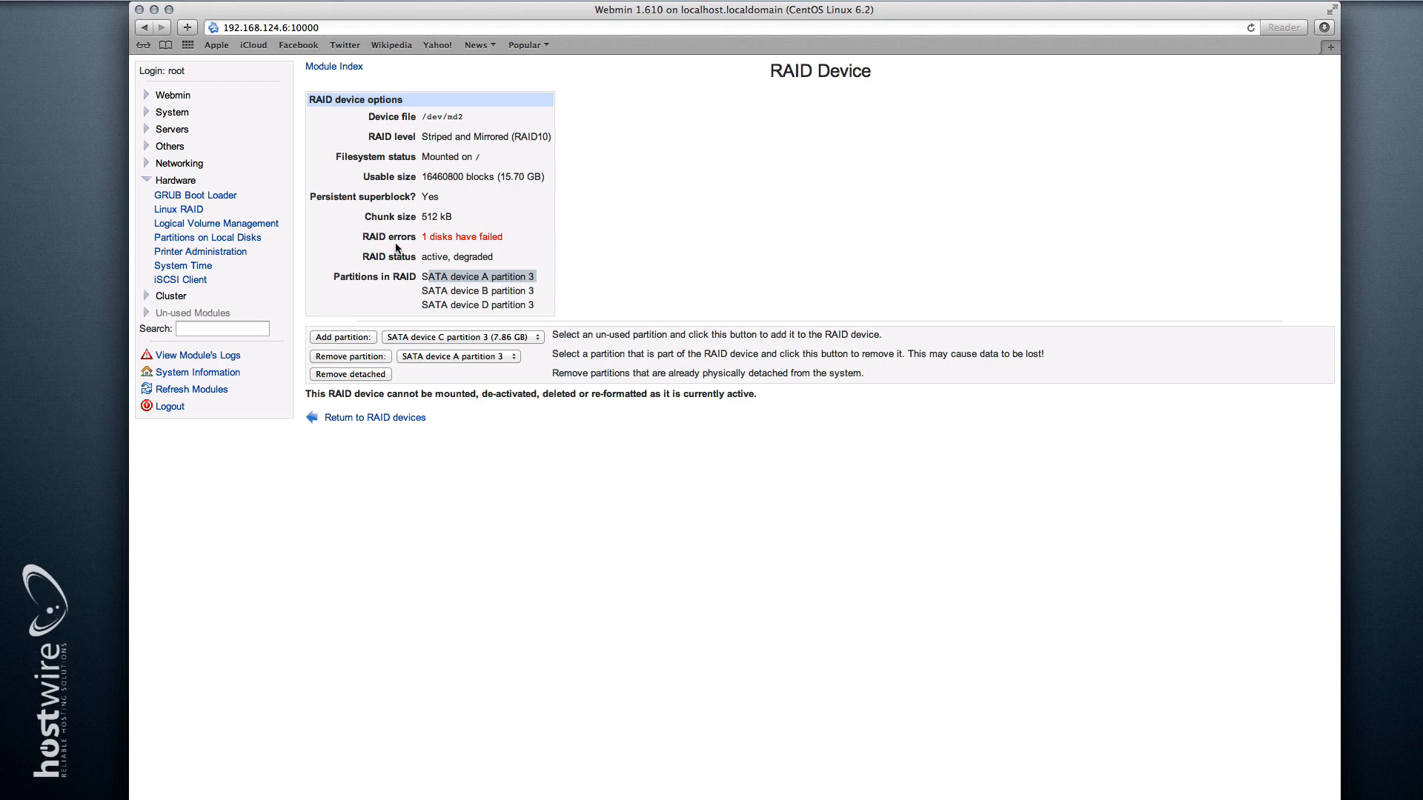
mouse_move(382, 216)
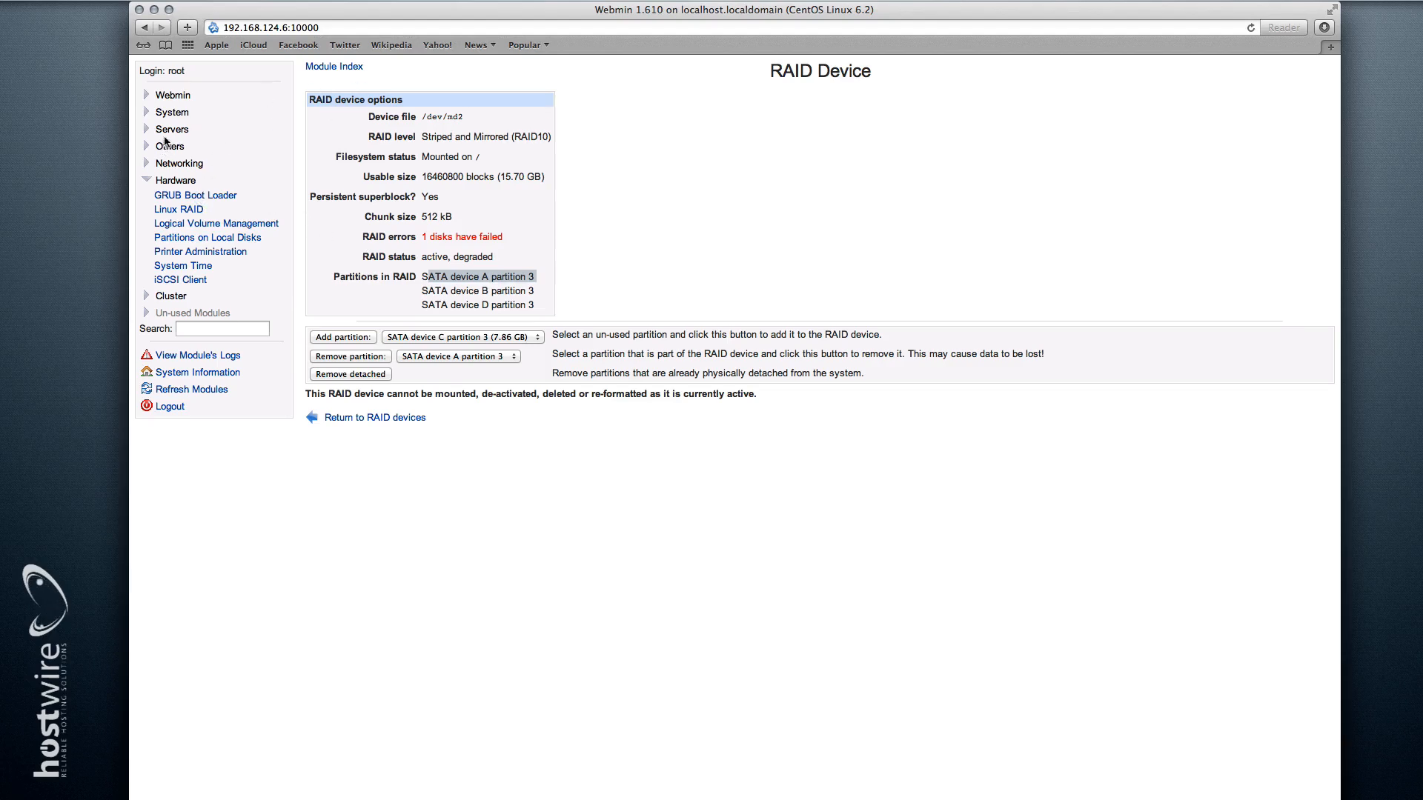
click(172, 111)
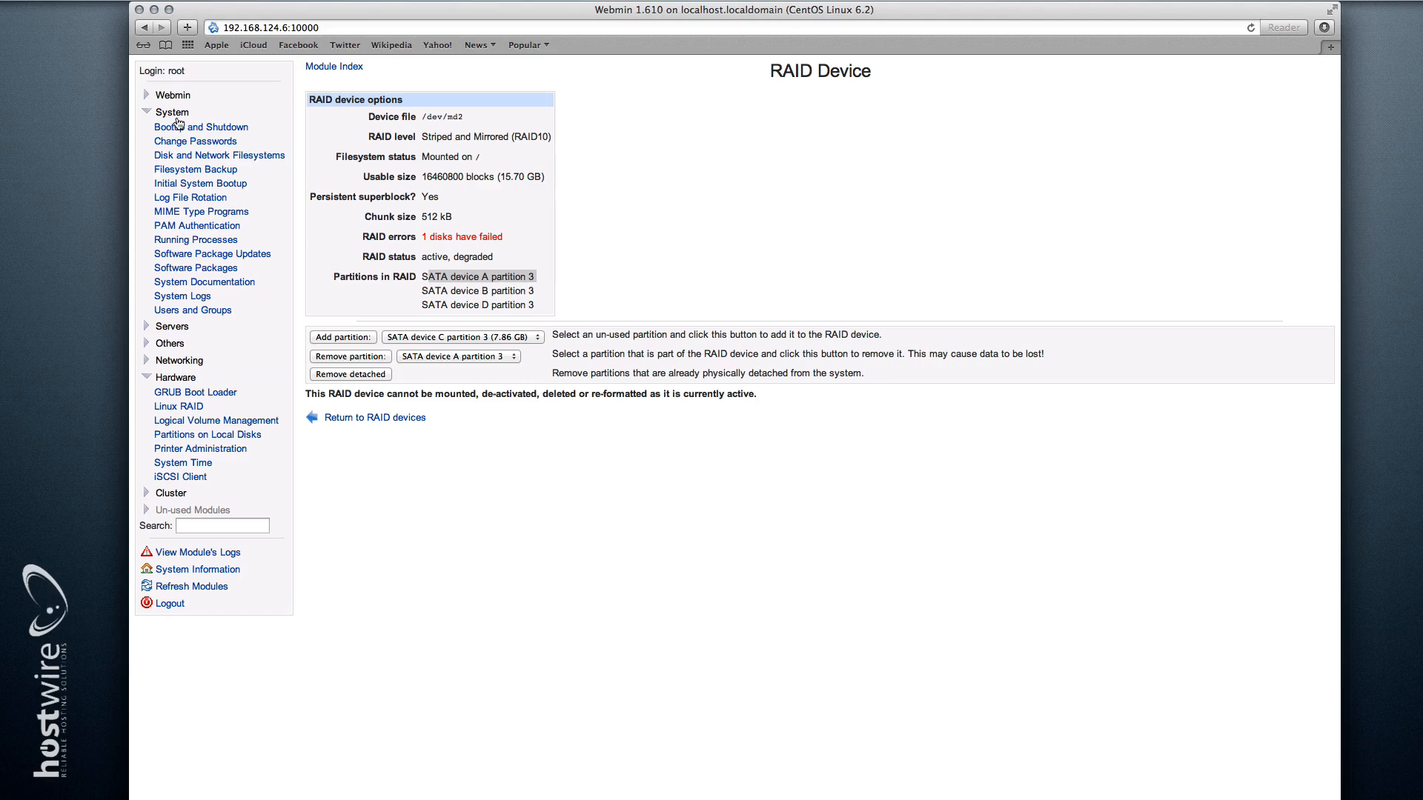
click(147, 111)
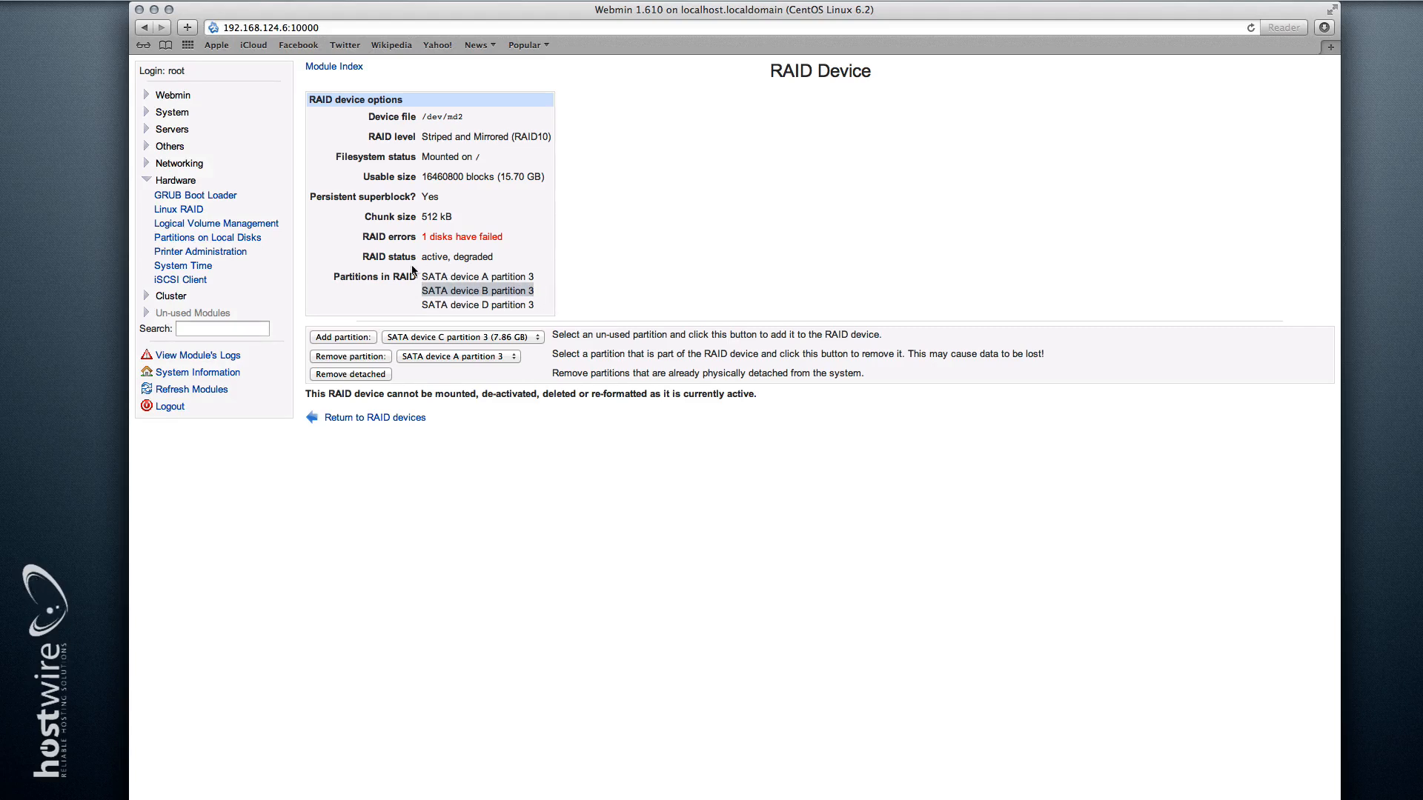
click(462, 337)
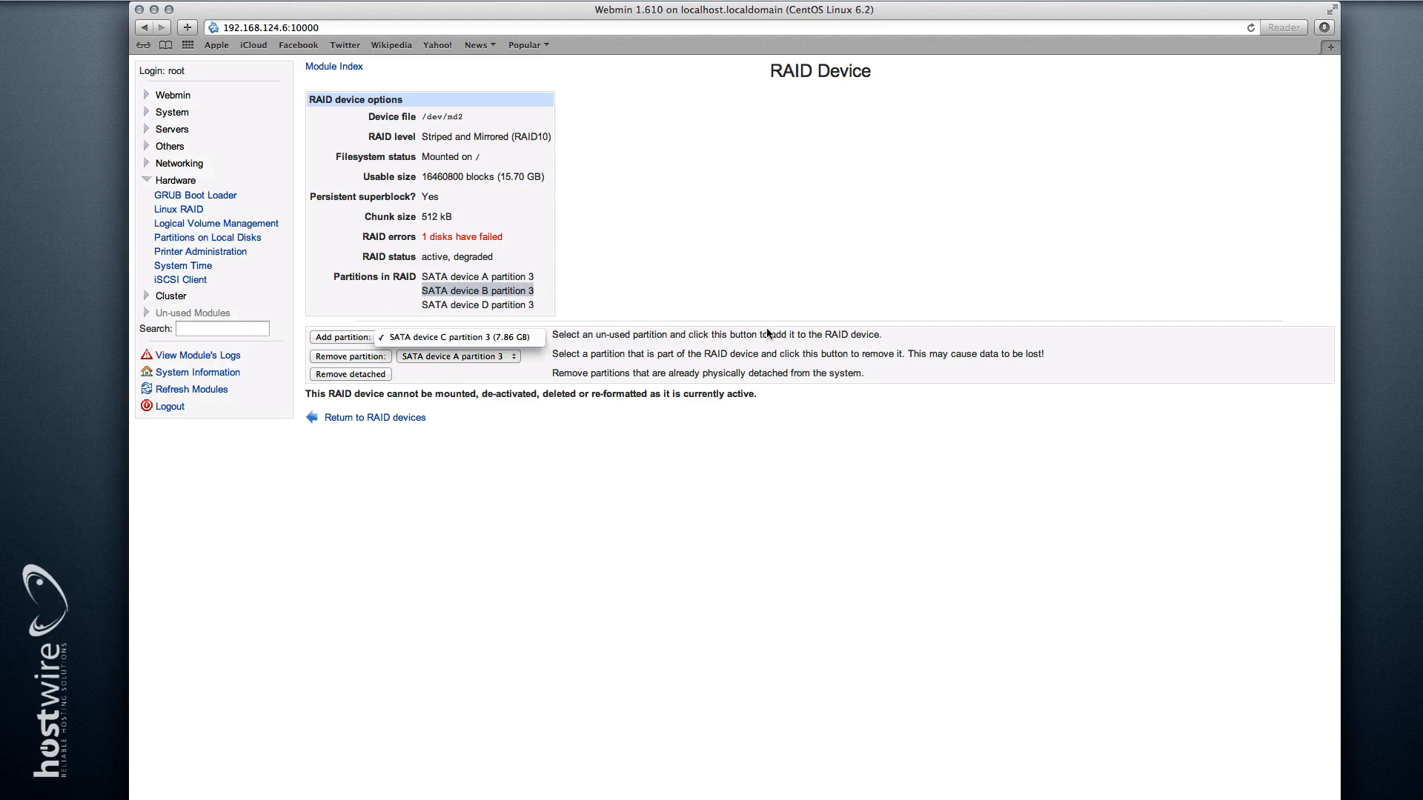
mouse_move(638, 325)
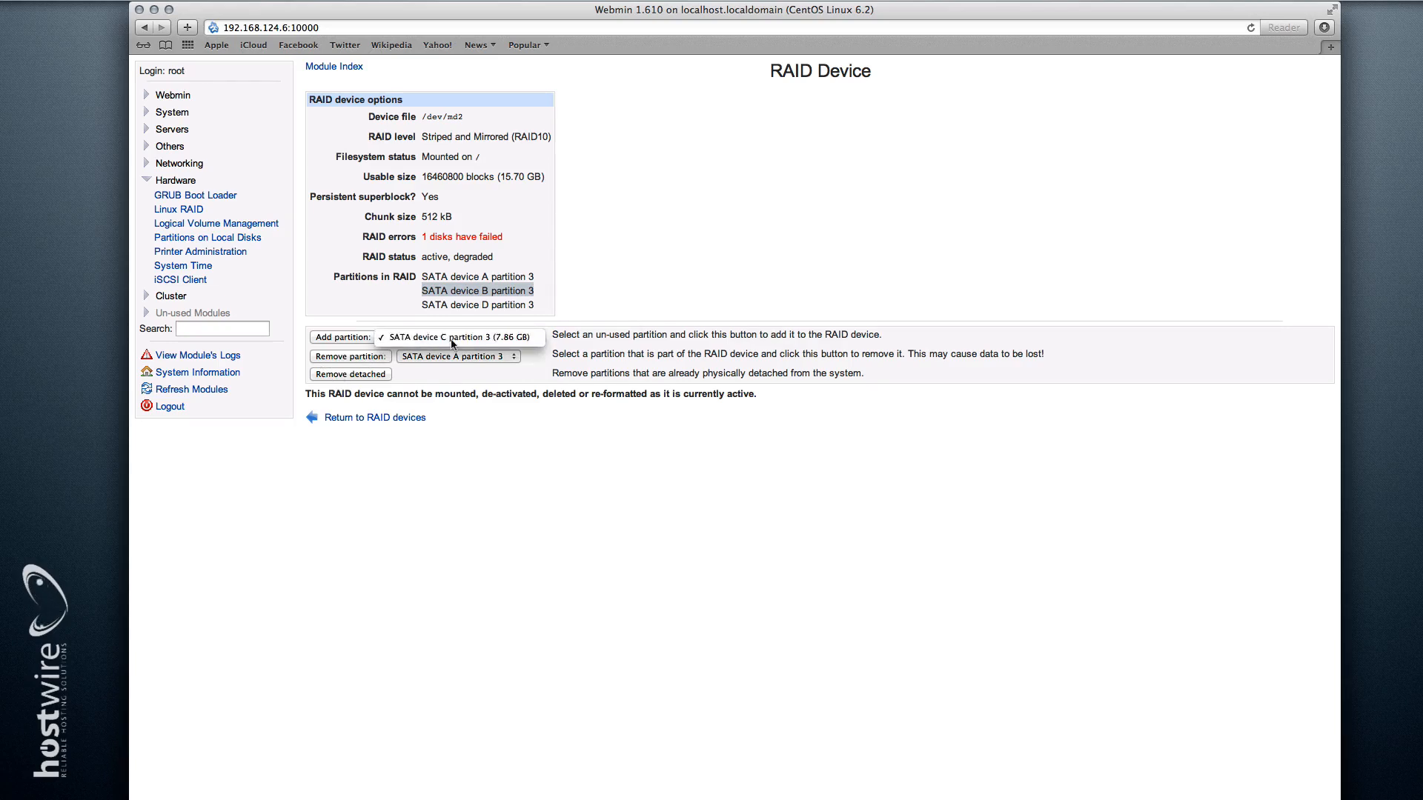
click(458, 337)
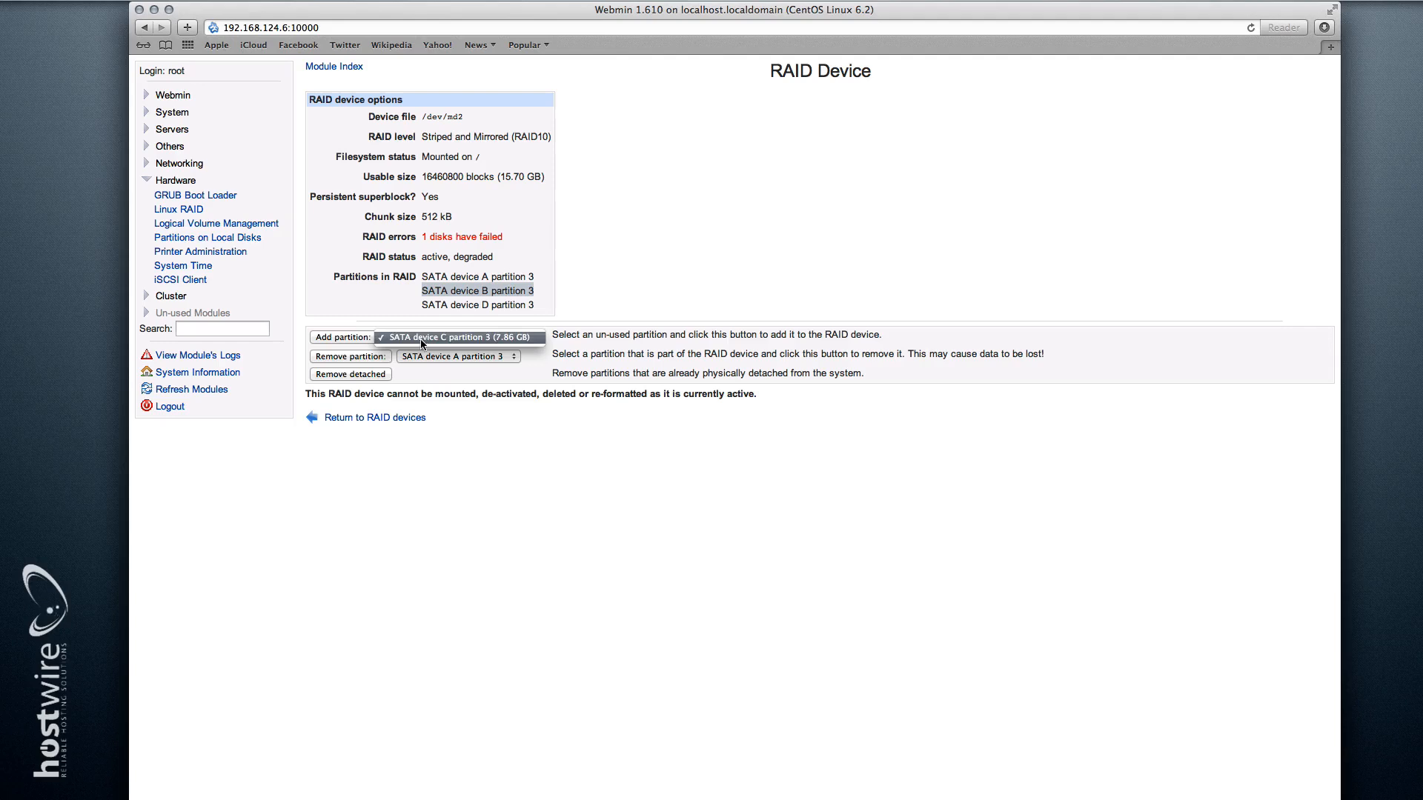
mouse_move(420, 342)
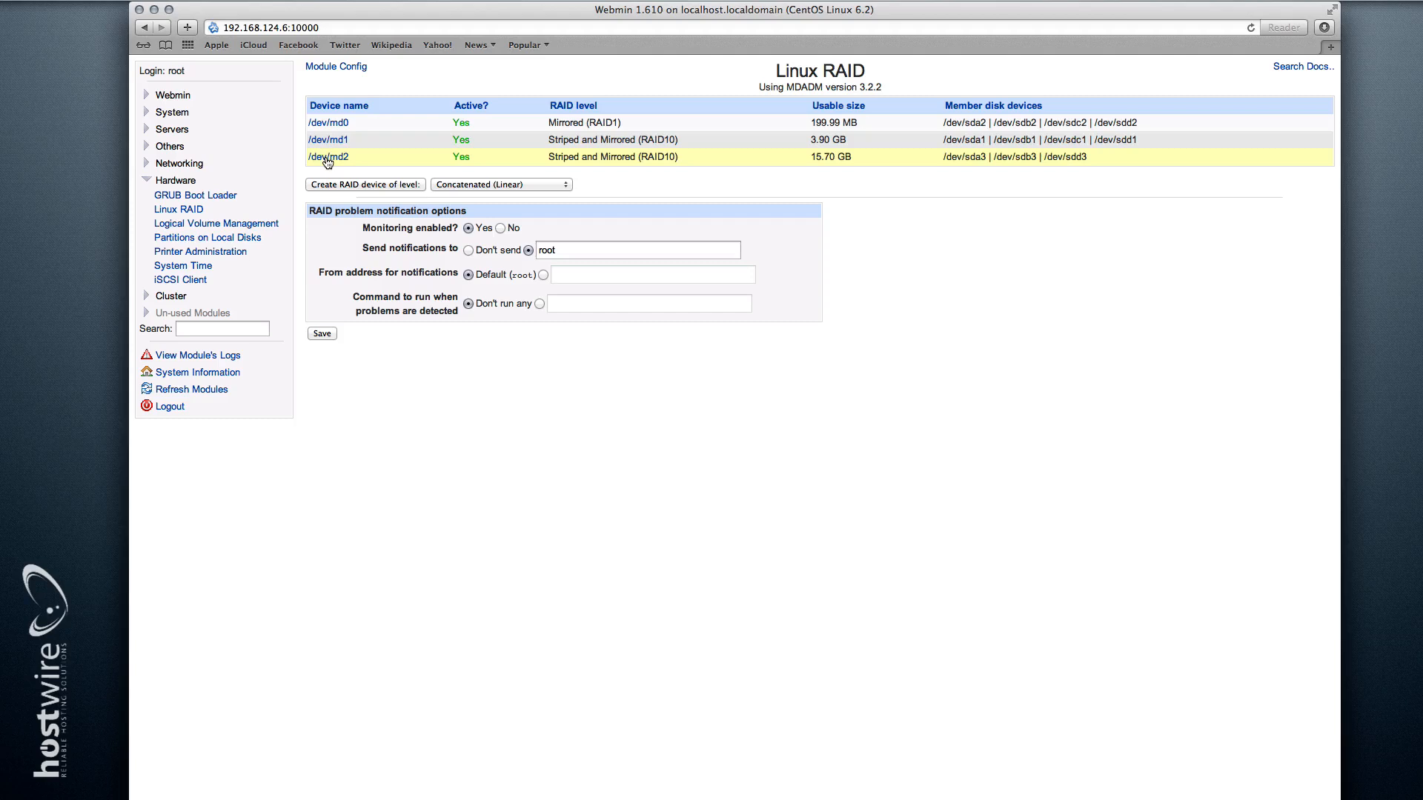
Step: Reopen /dev/md2 to watch it rebuilding at 39% with all four partitions
click(329, 156)
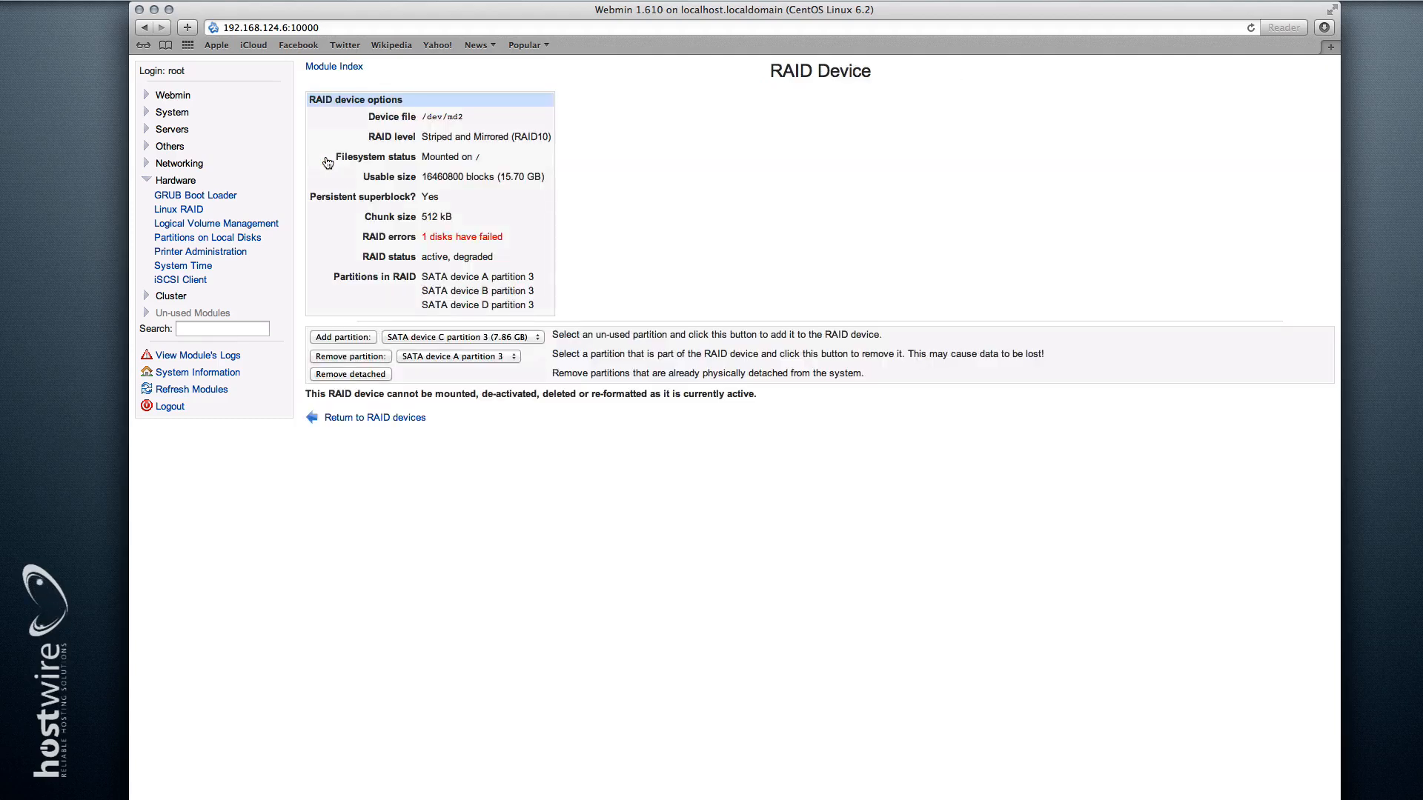
mouse_move(407, 199)
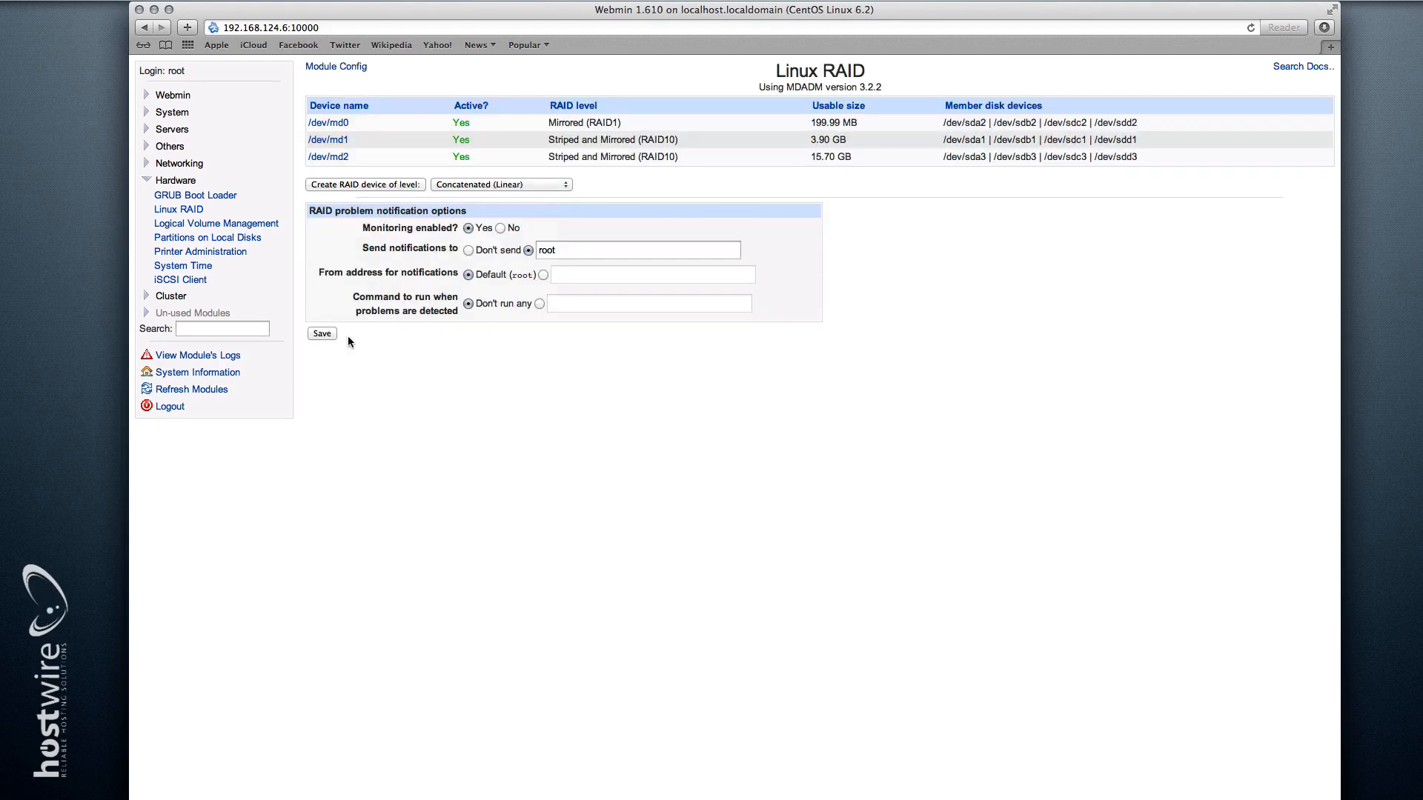
click(328, 156)
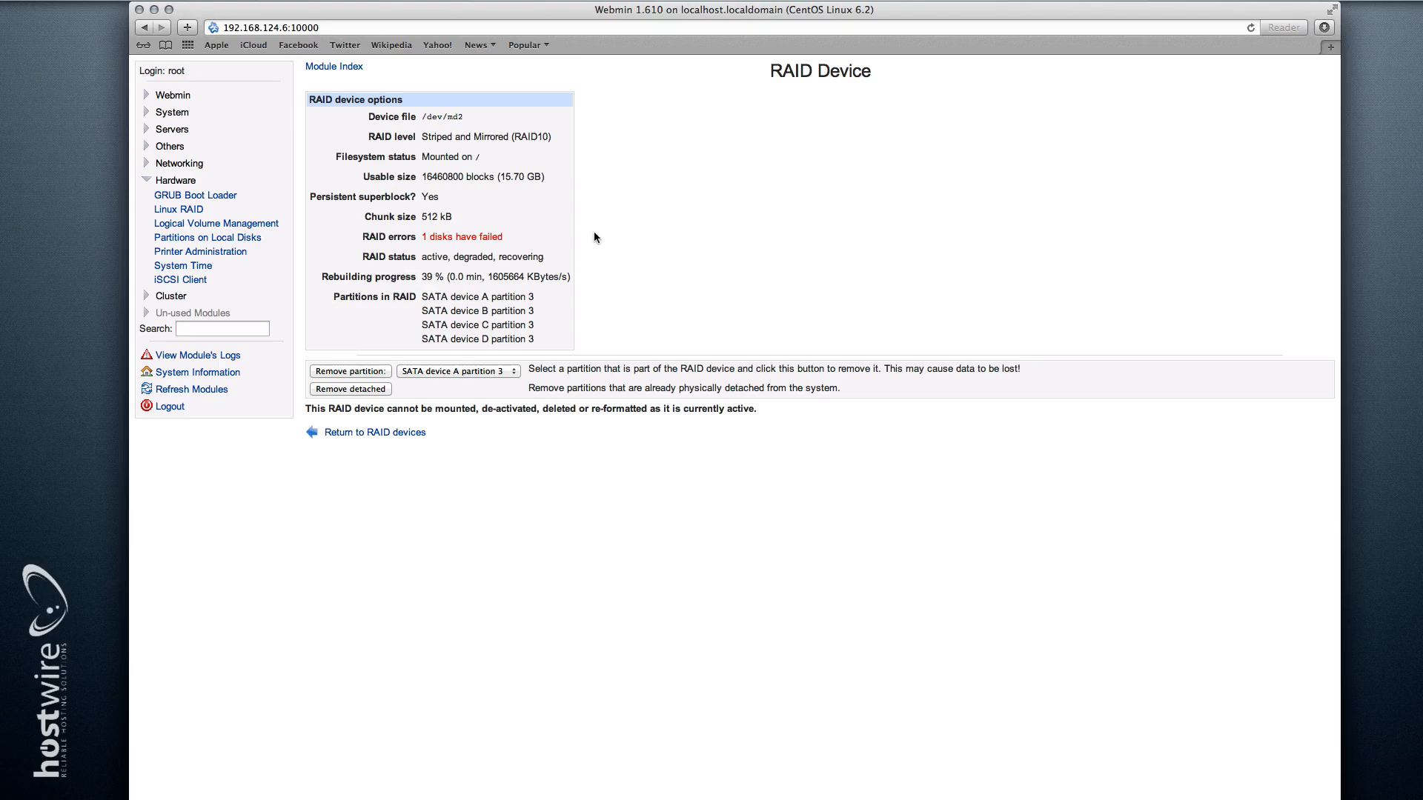
right_click(595, 237)
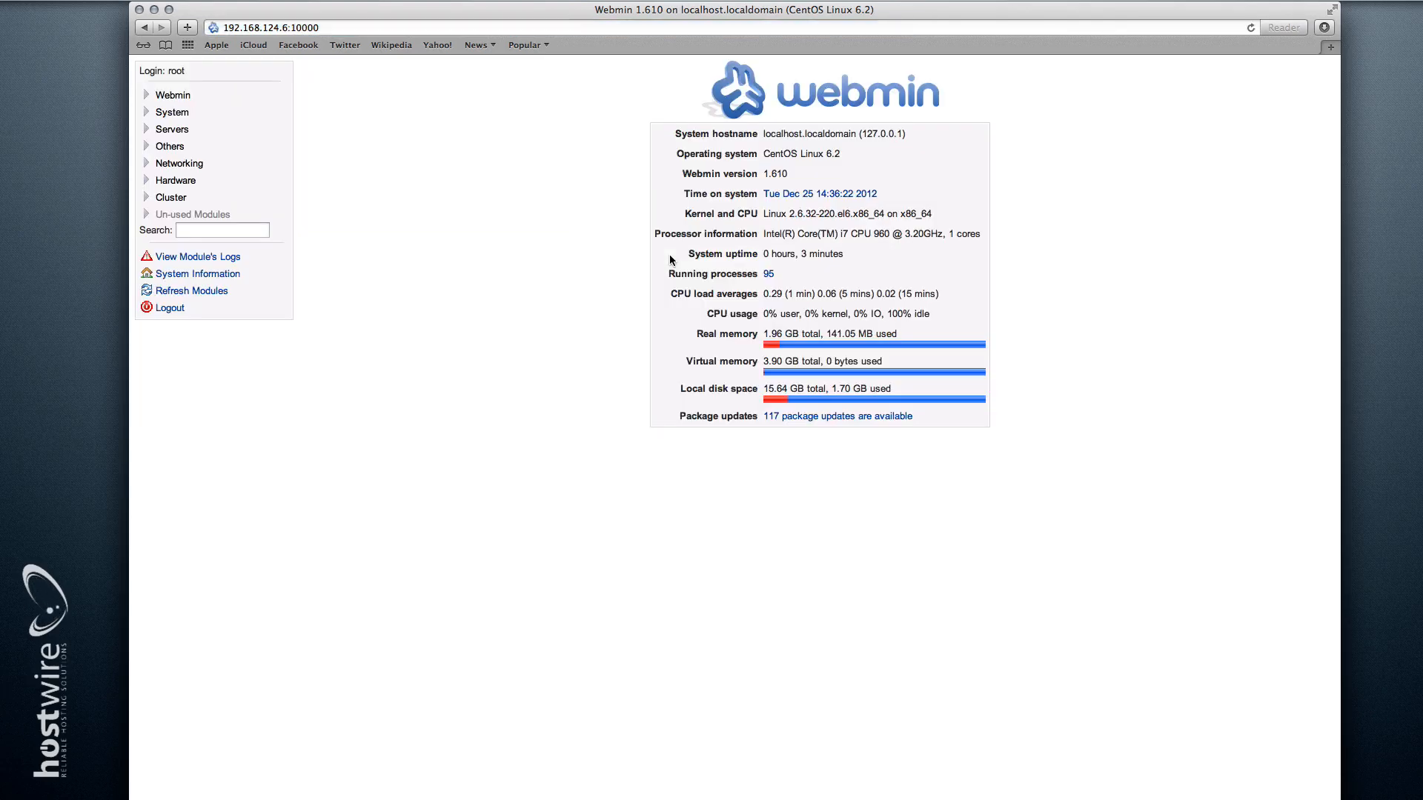
Step: Show Webmin's Linux RAID list and run cat /proc/mdstat twice to watch md2 recovery
click(175, 179)
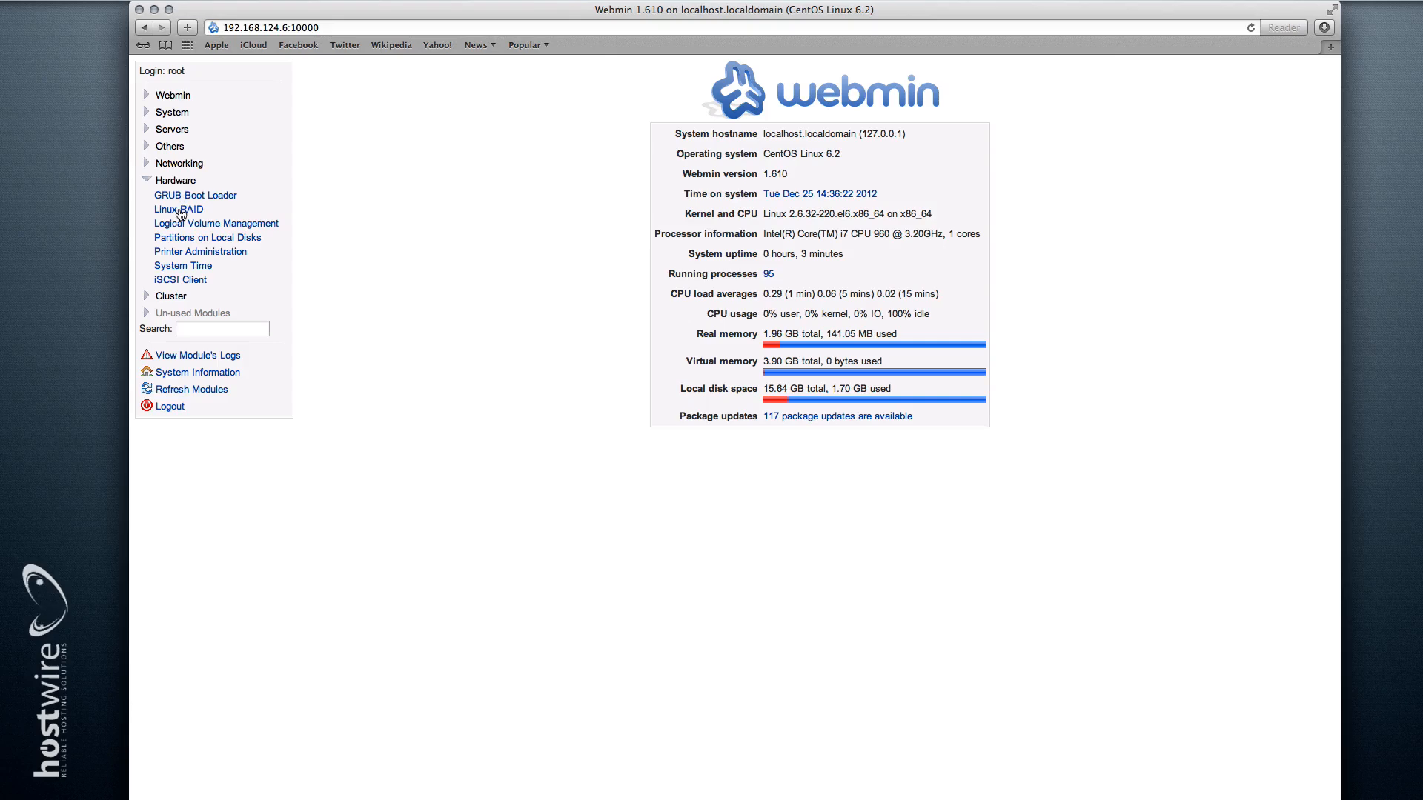
click(180, 209)
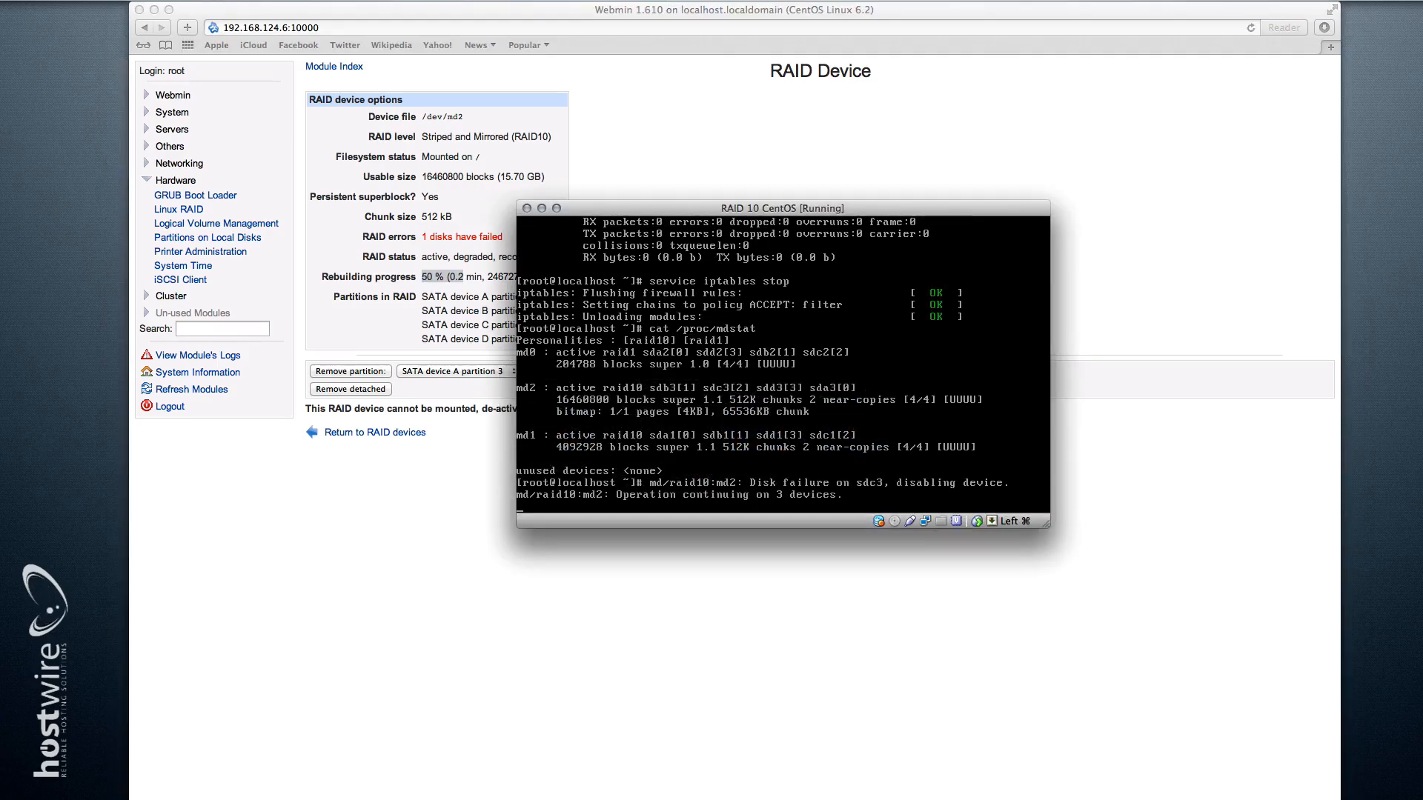
text(cat /proc/mdstat)
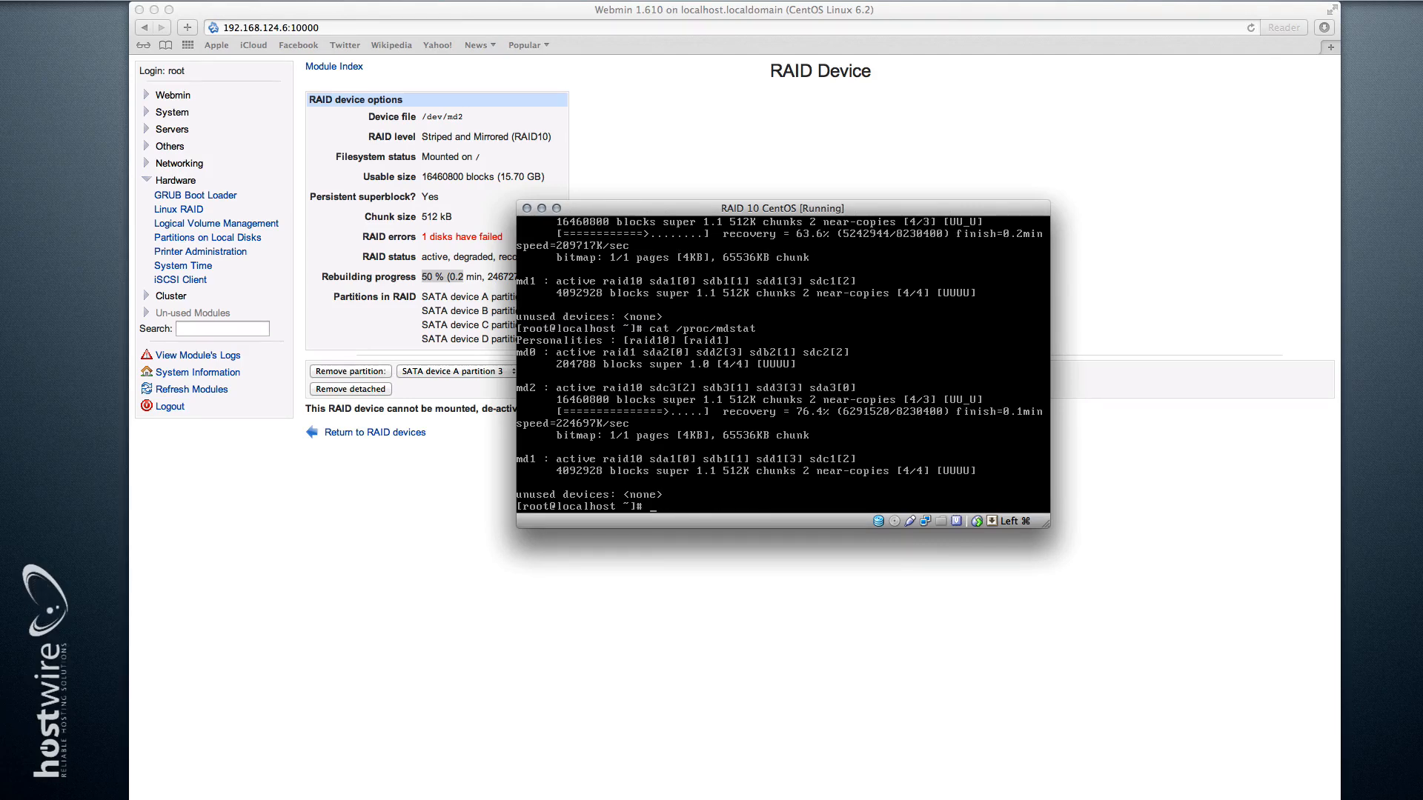
text(cat /proc/mdstat)
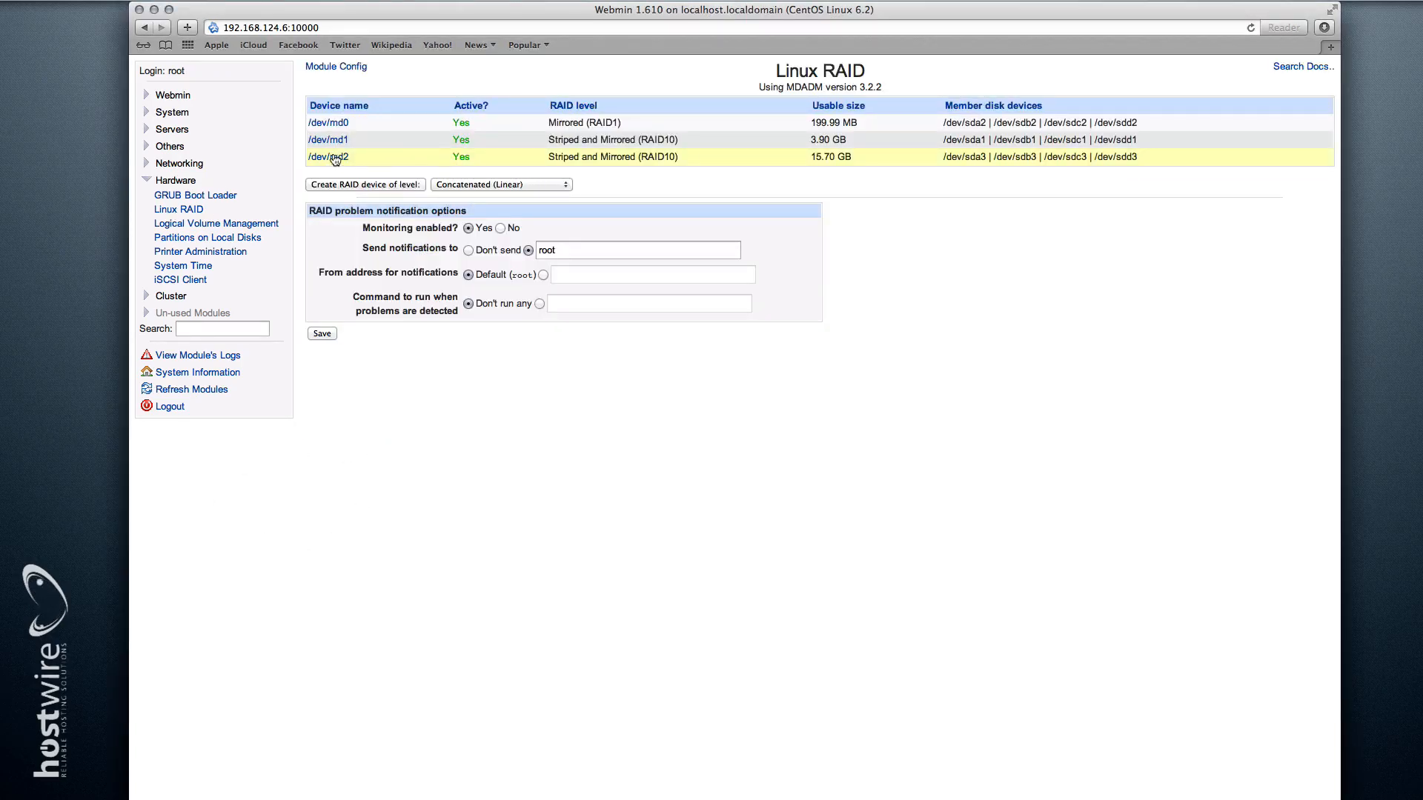
Step: Remove SATA device D partition 3 from /dev/md2, leaving sda3, sdb3 and sdc3 as members
click(327, 156)
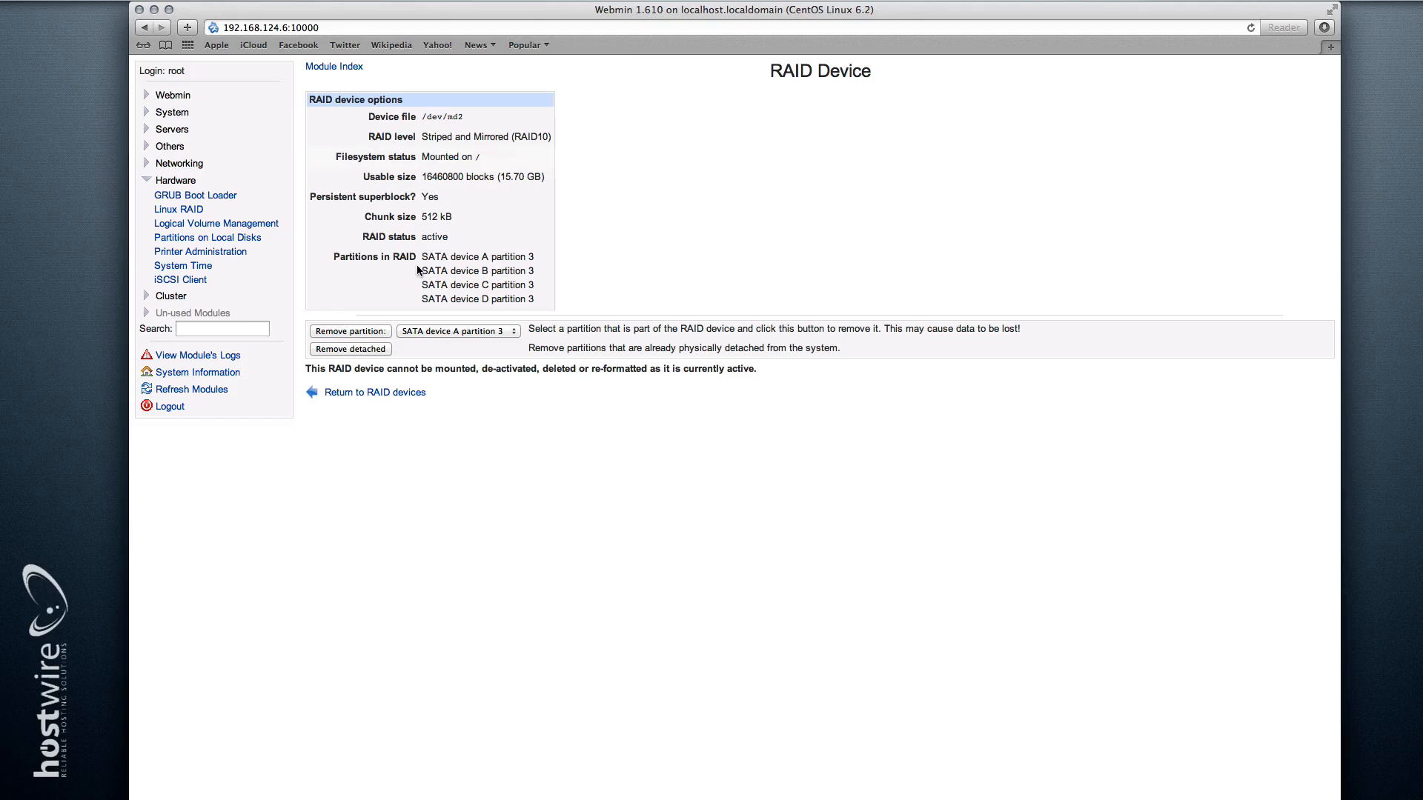
mouse_move(614, 190)
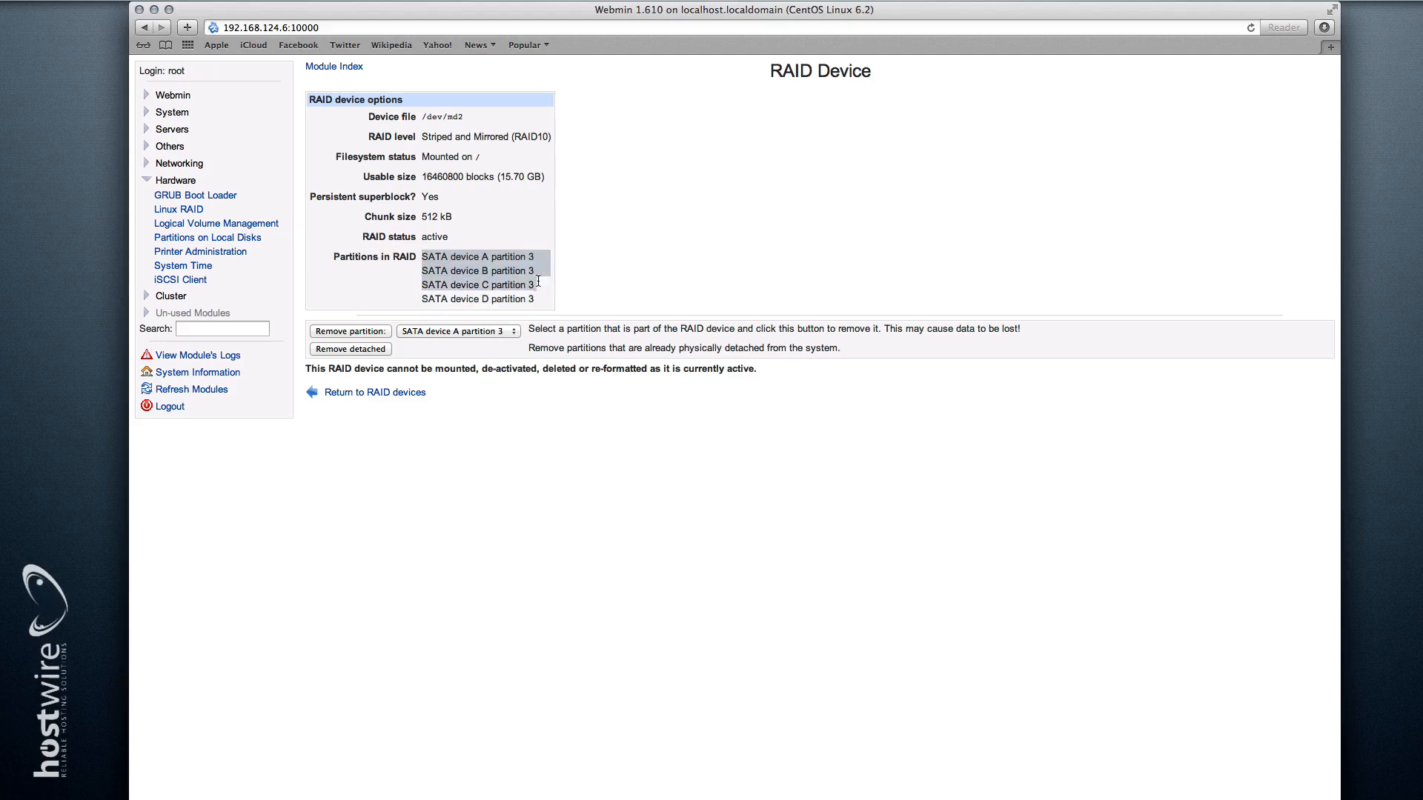
click(476, 300)
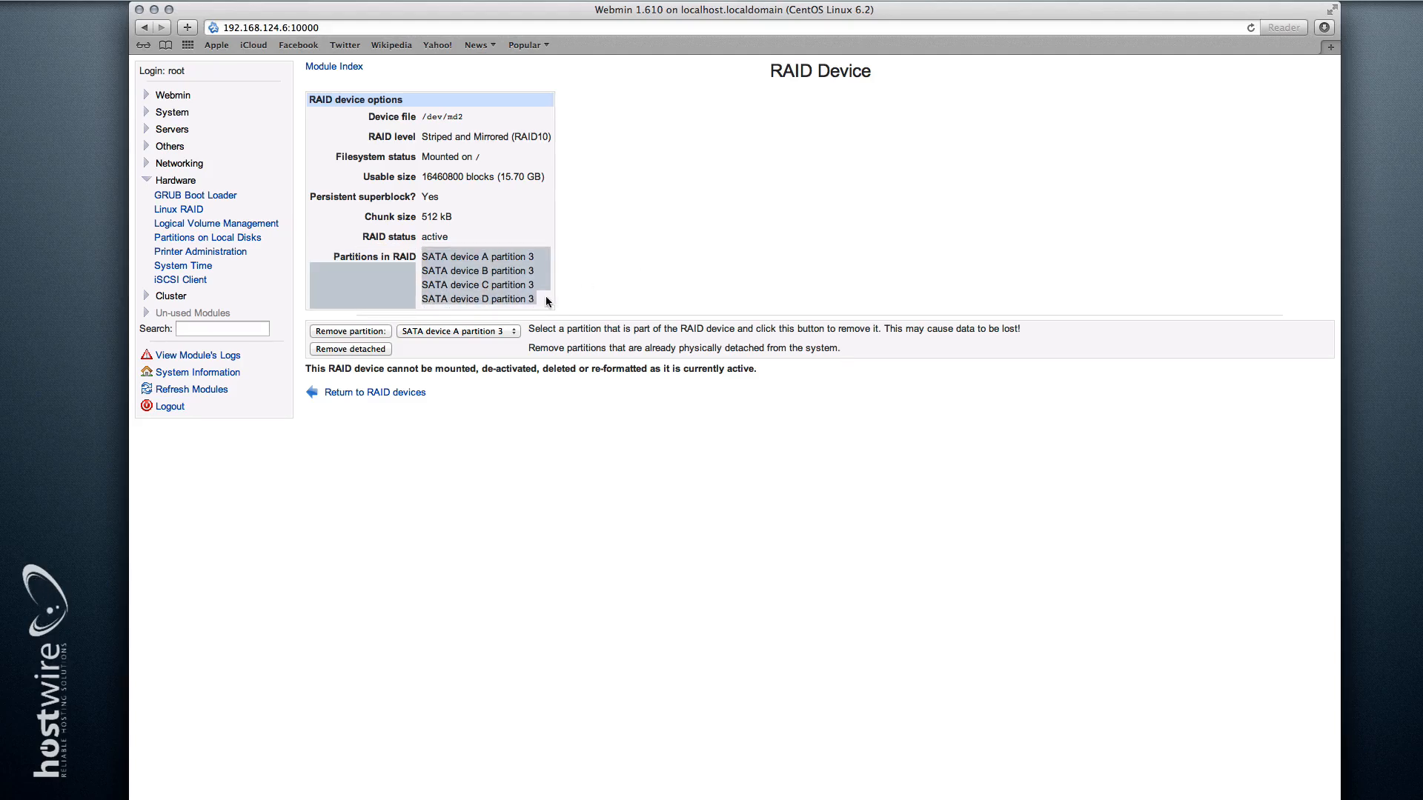
click(458, 329)
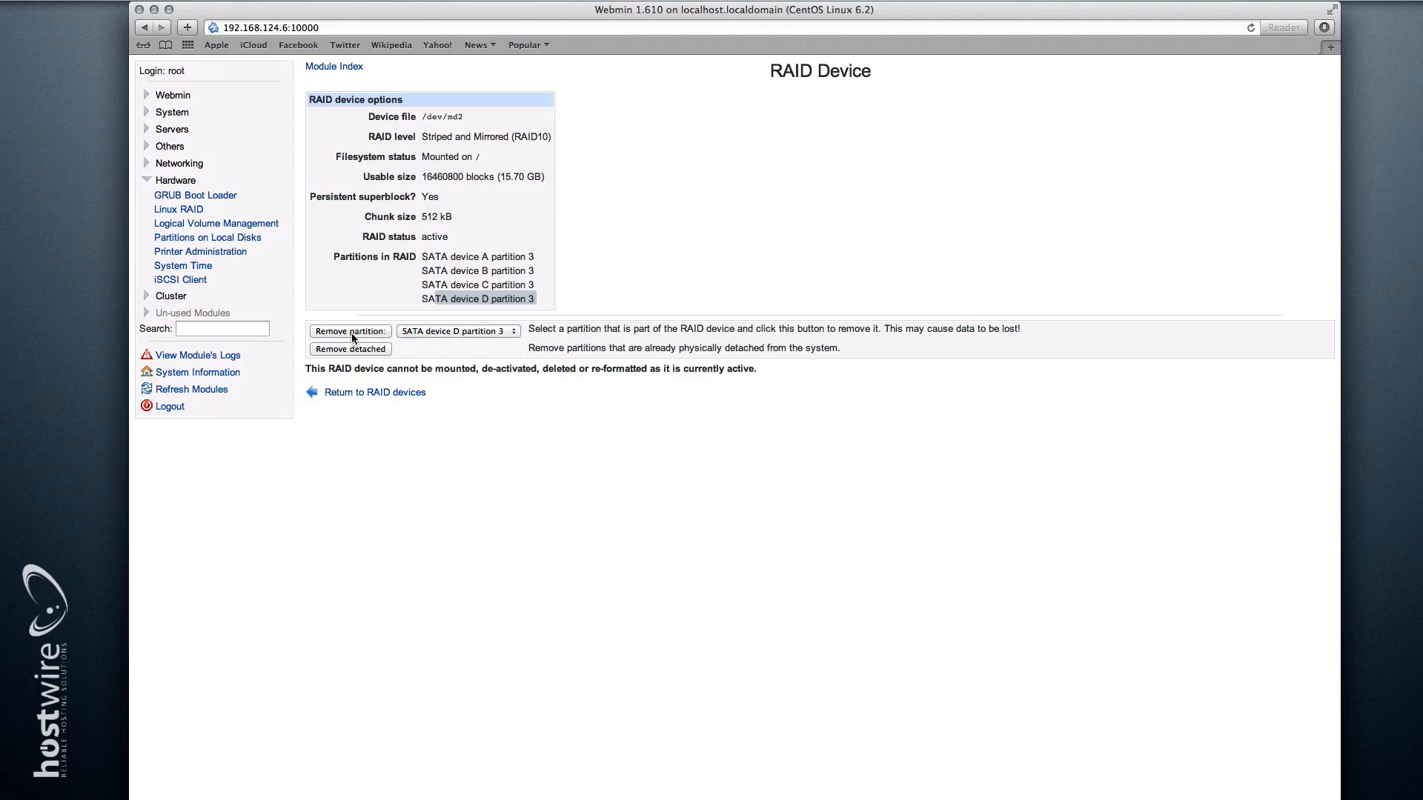
click(373, 391)
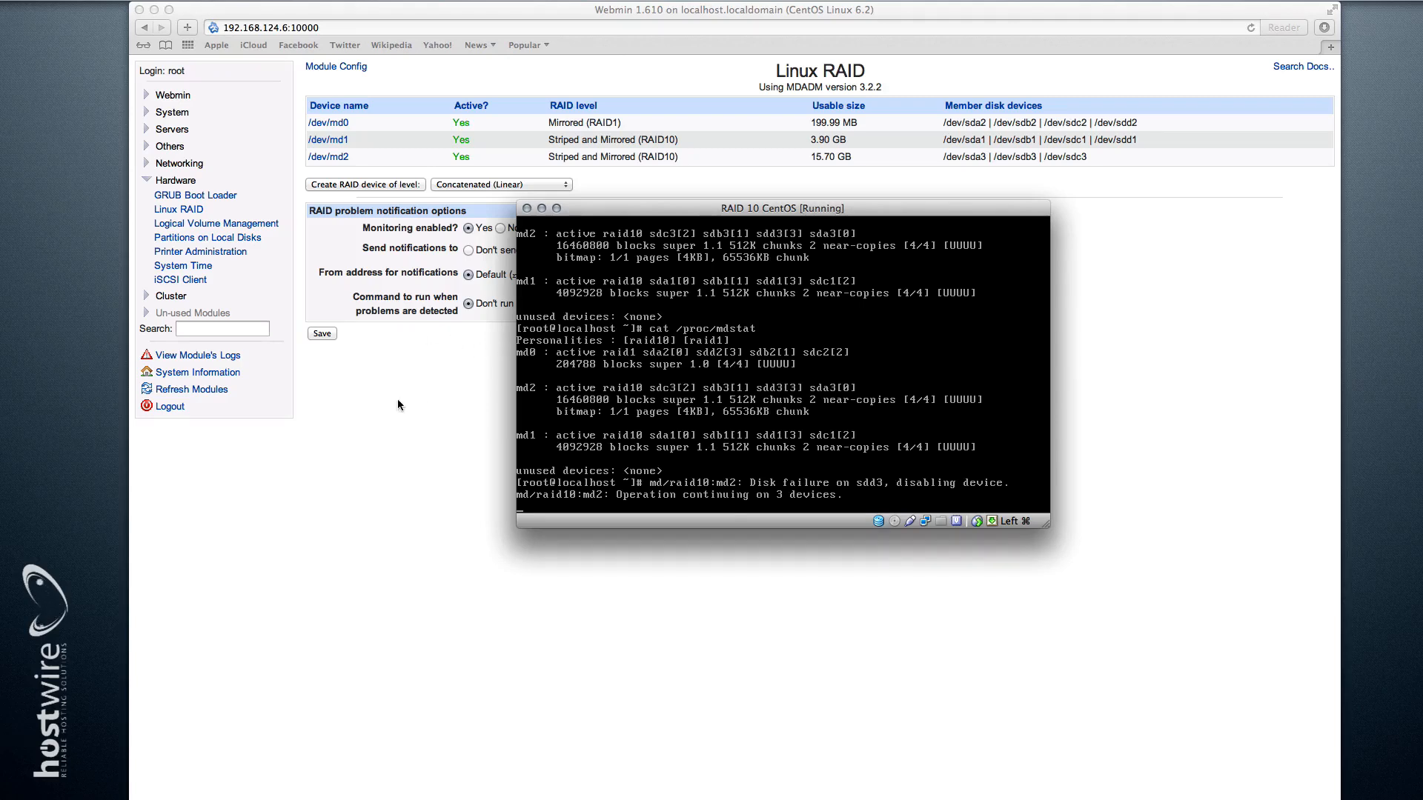
Step: Add SATA device D partition 3 back to /dev/md2 and view it rebuilding at 39%
click(329, 155)
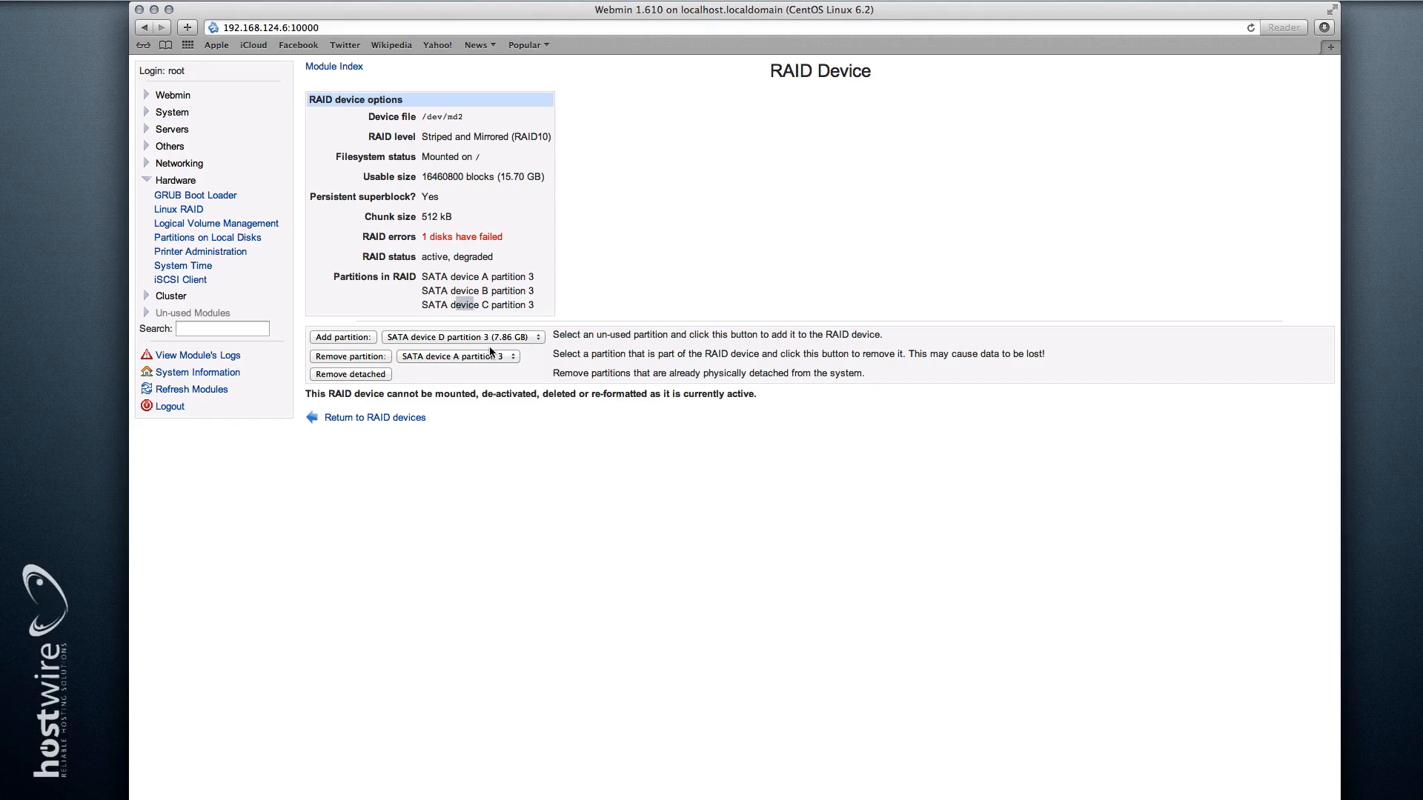
click(460, 337)
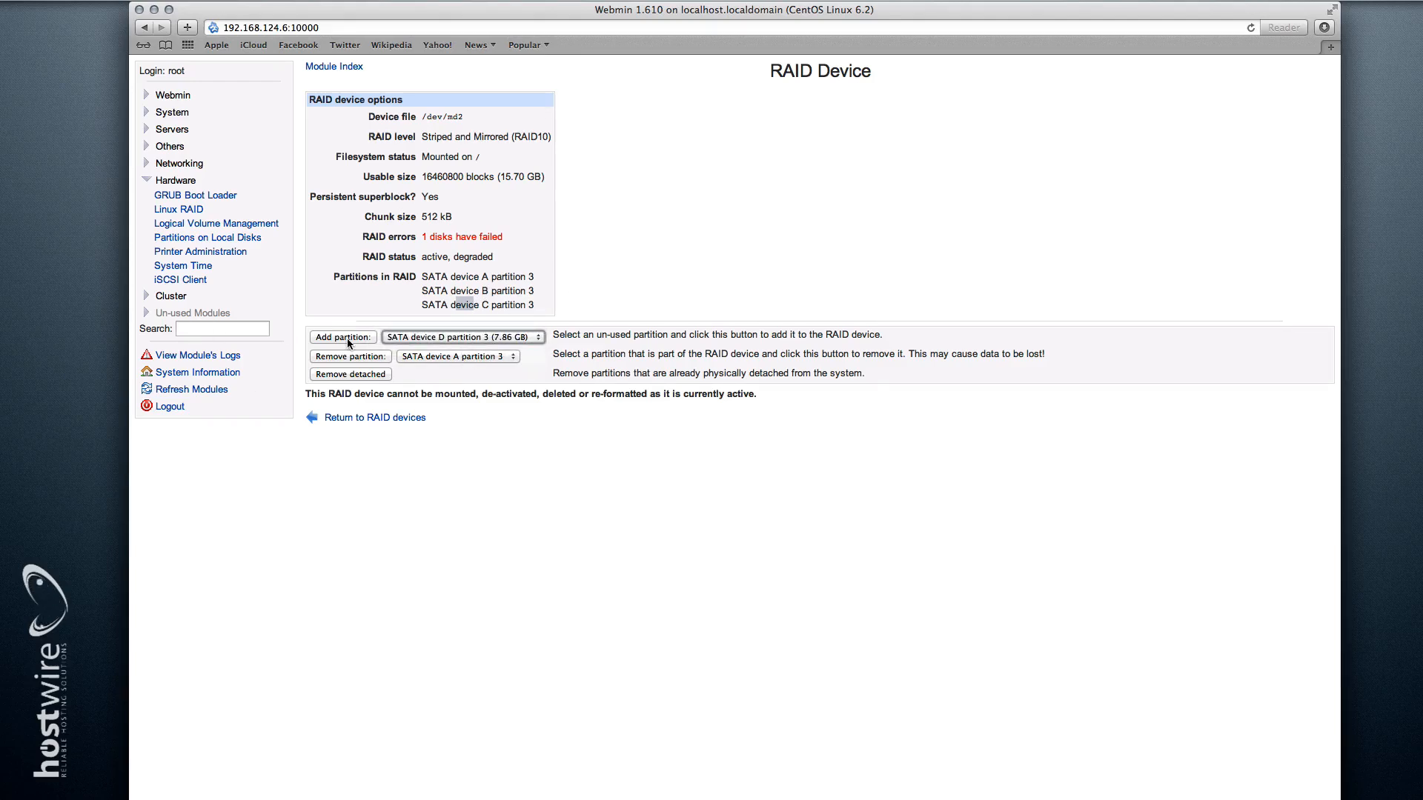
click(374, 418)
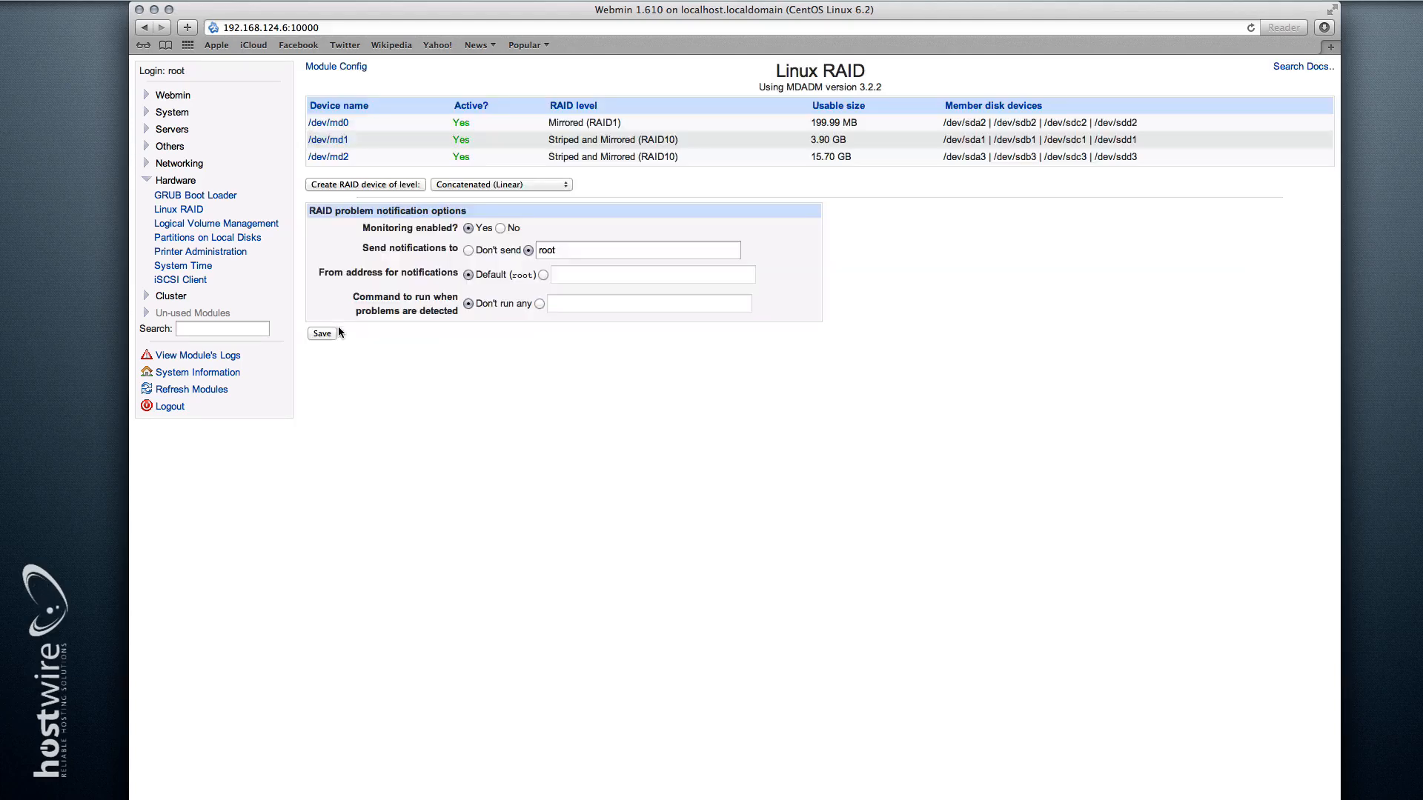
click(328, 156)
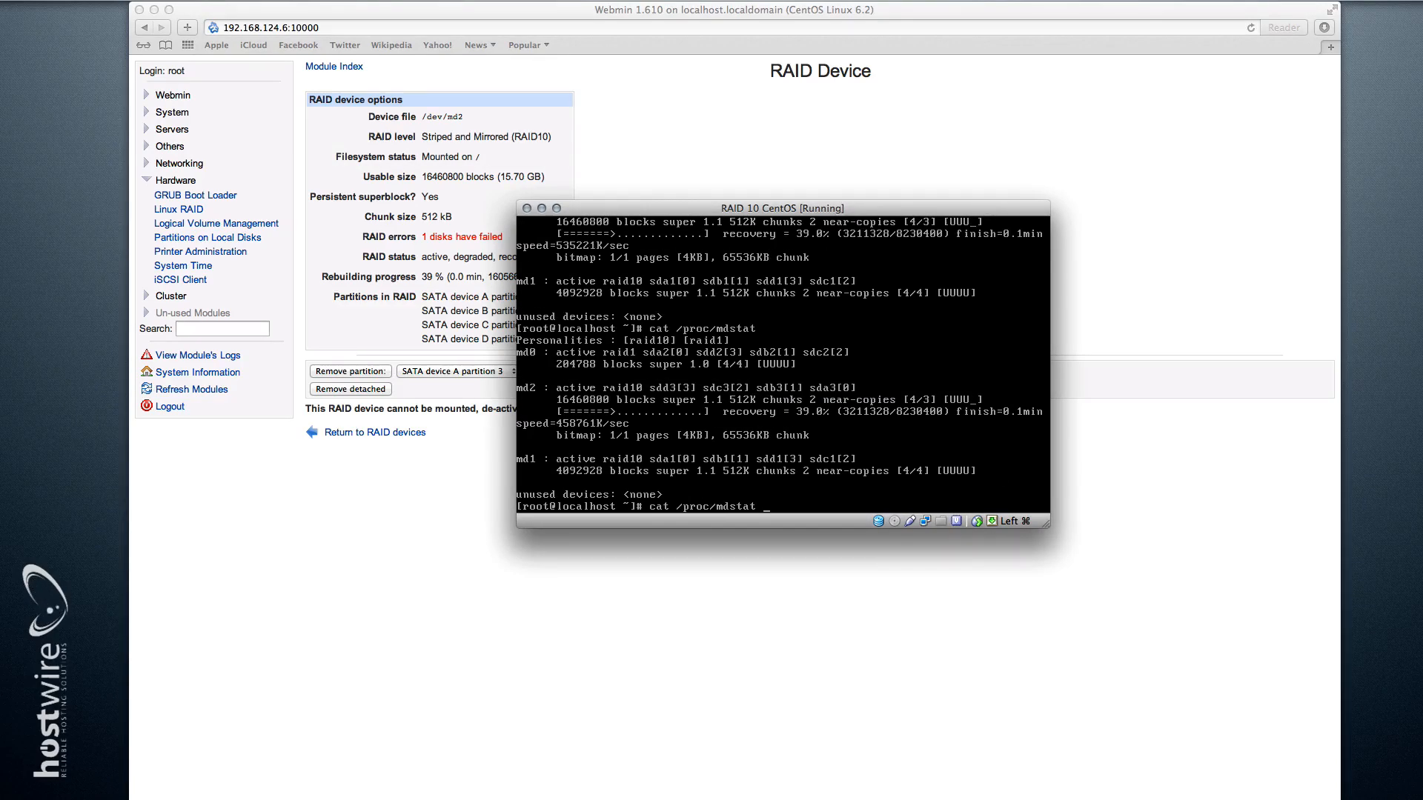
Step: Run cat /proc/mdstat in the VM console to confirm md2 recovery, then return to the md2 page
key(Return)
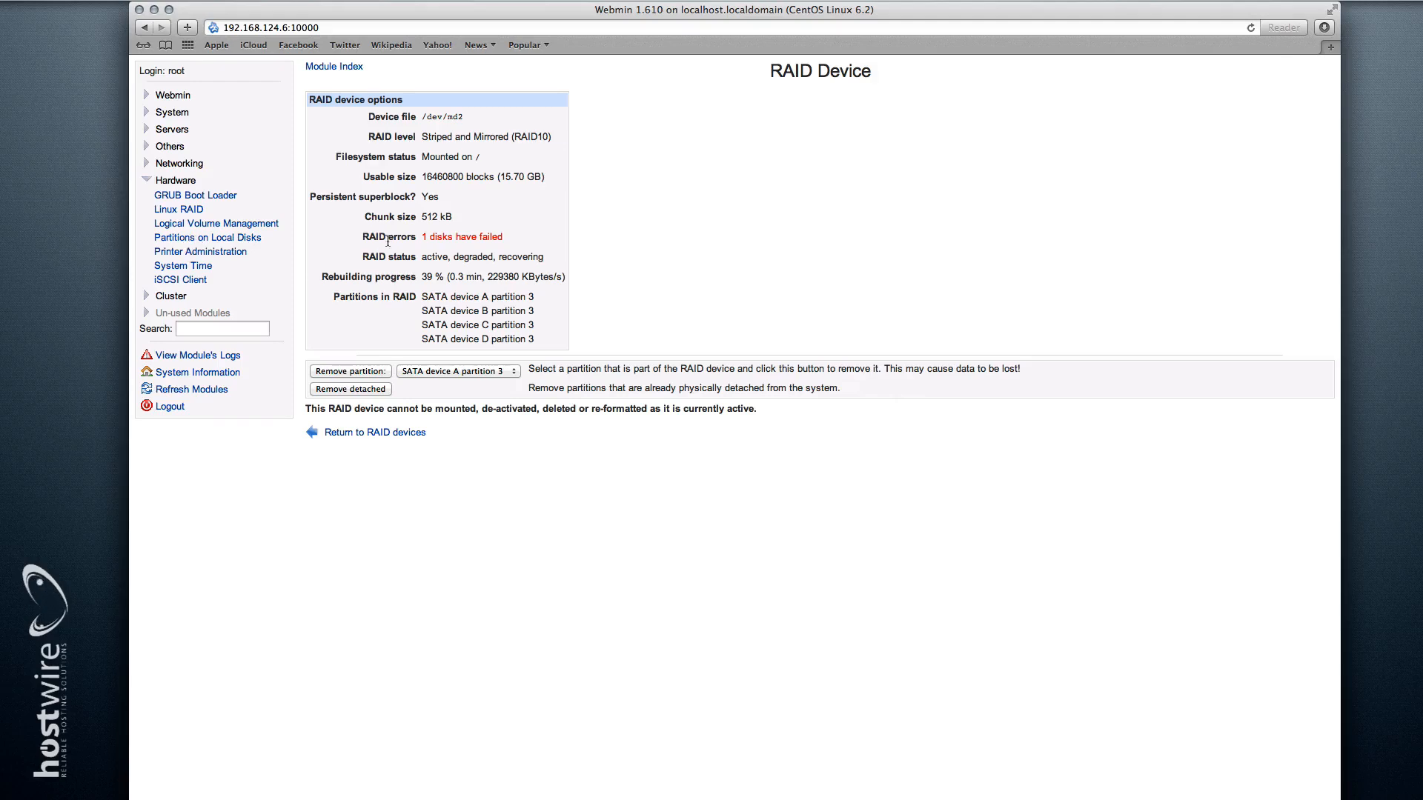
mouse_move(180, 209)
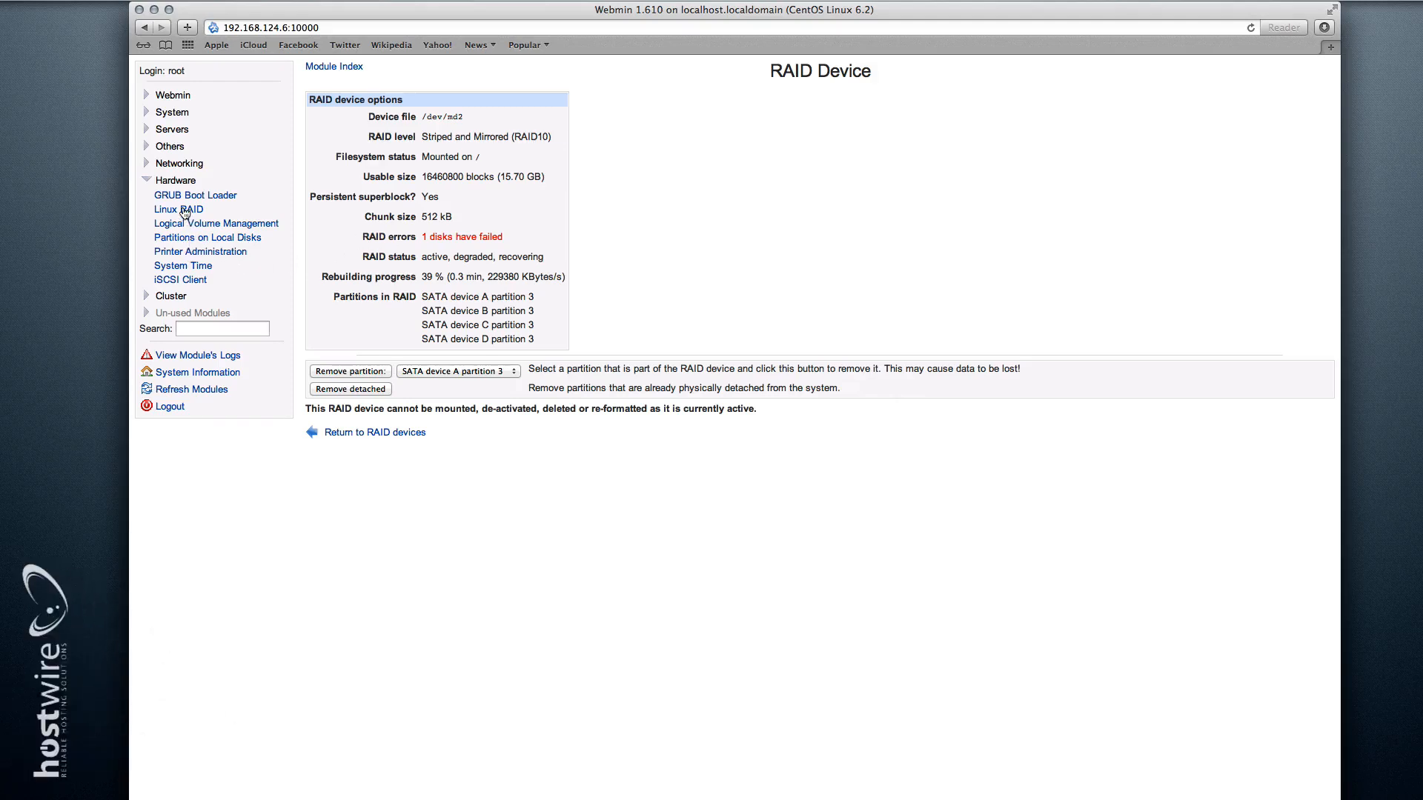